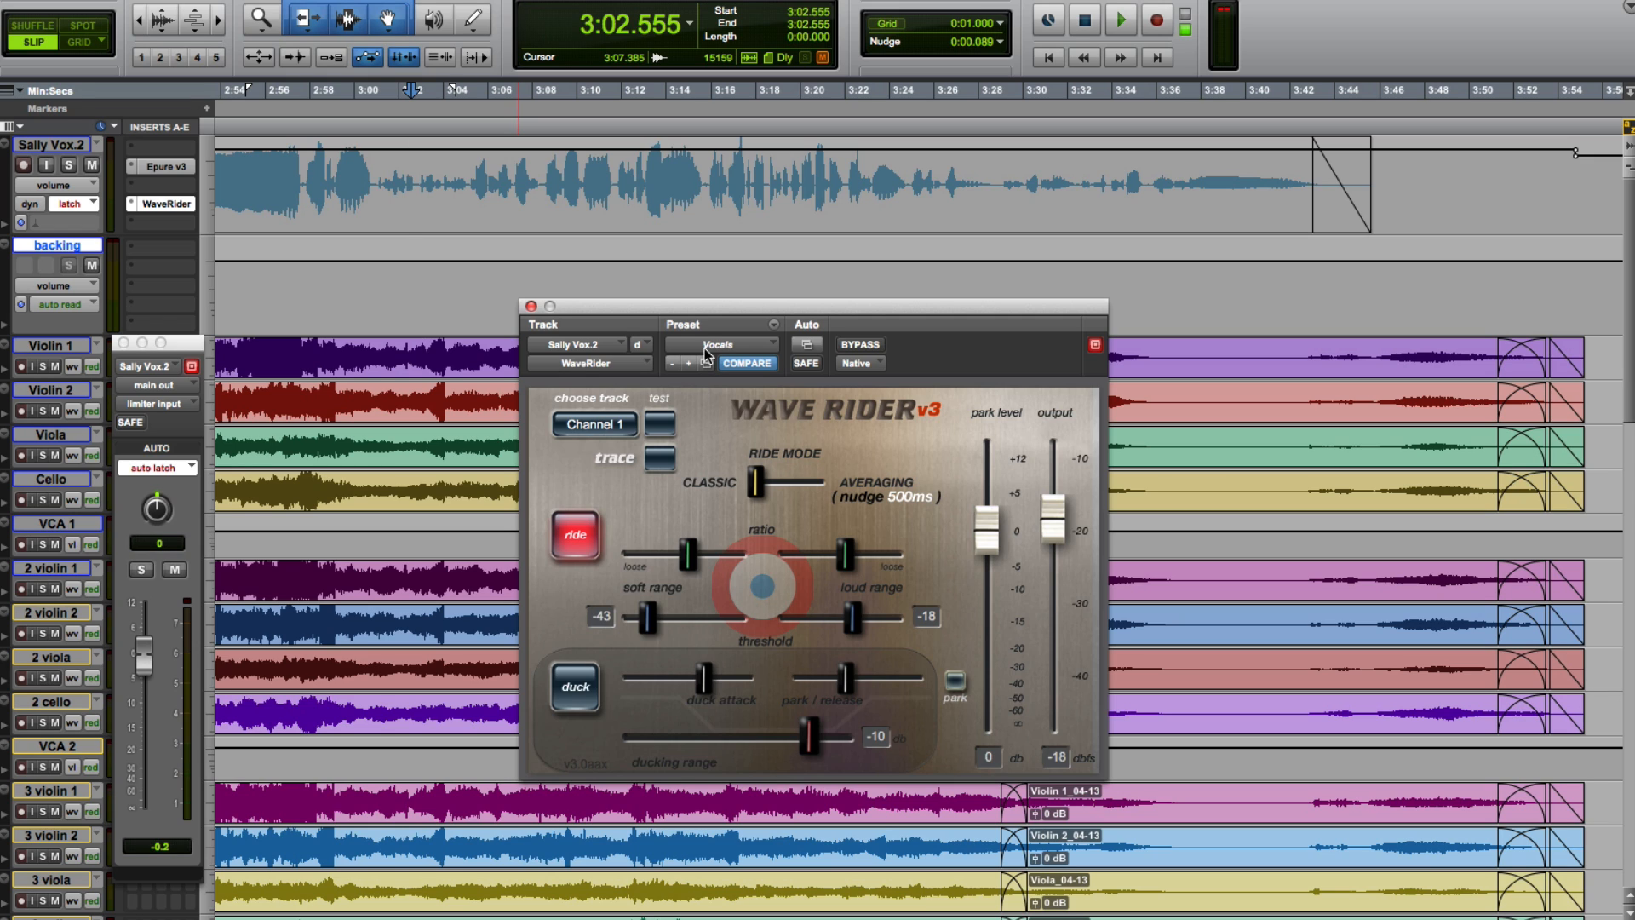
pyautogui.moveTo(688, 325)
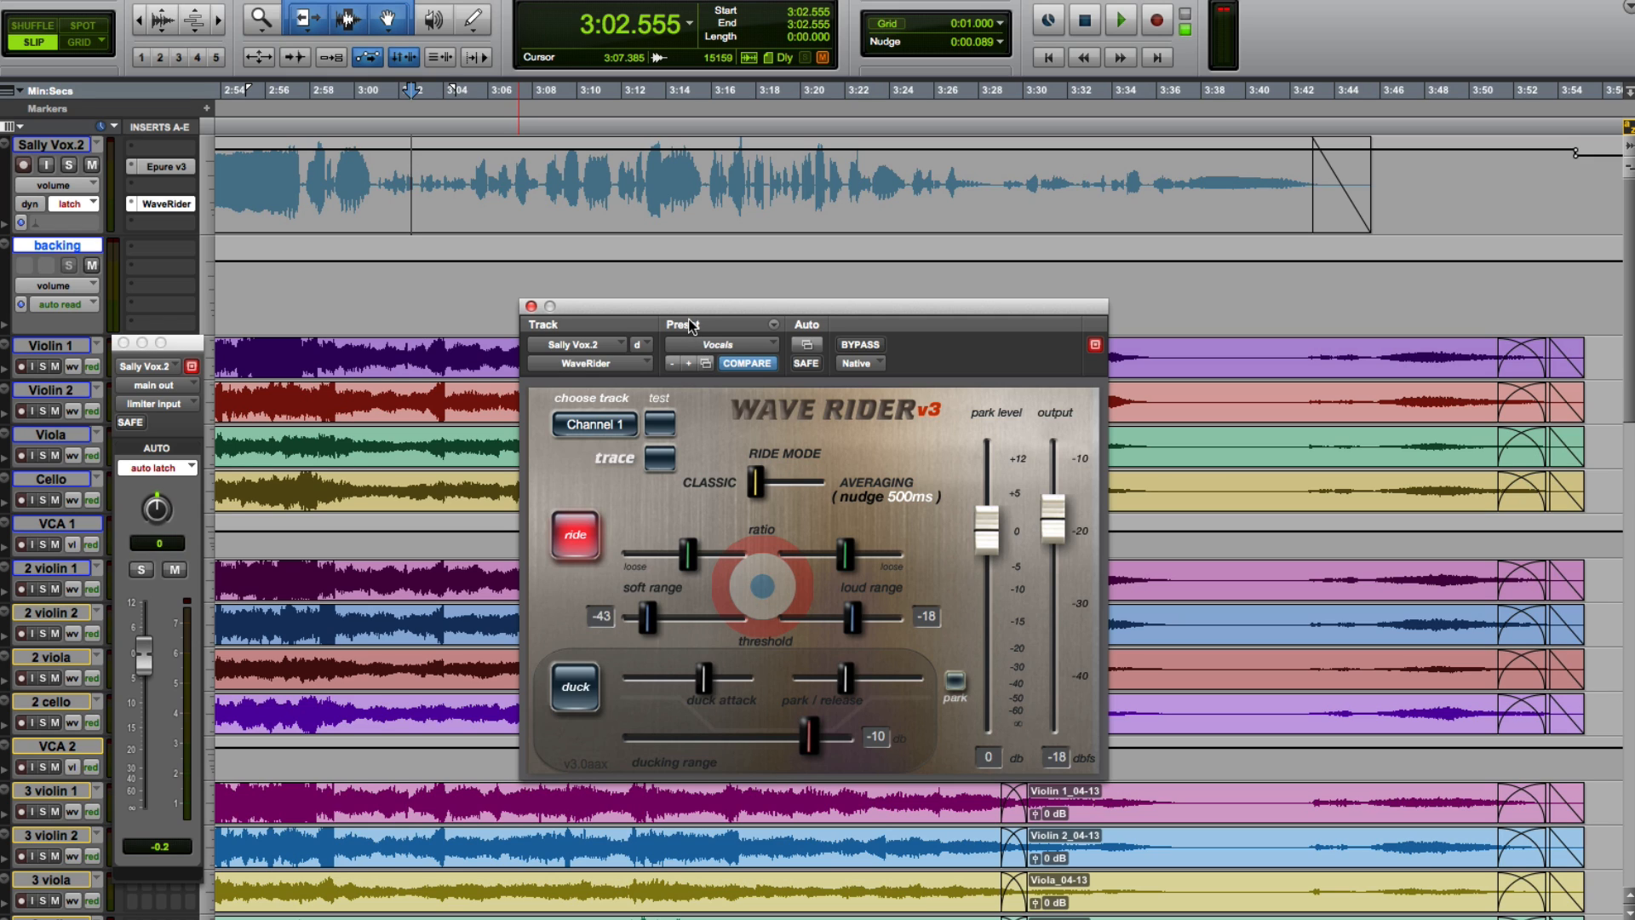
# Step: Play the session so WaveRider's Vocals preset writes the Sally Vox.2 volume ride
pyautogui.click(1119, 18)
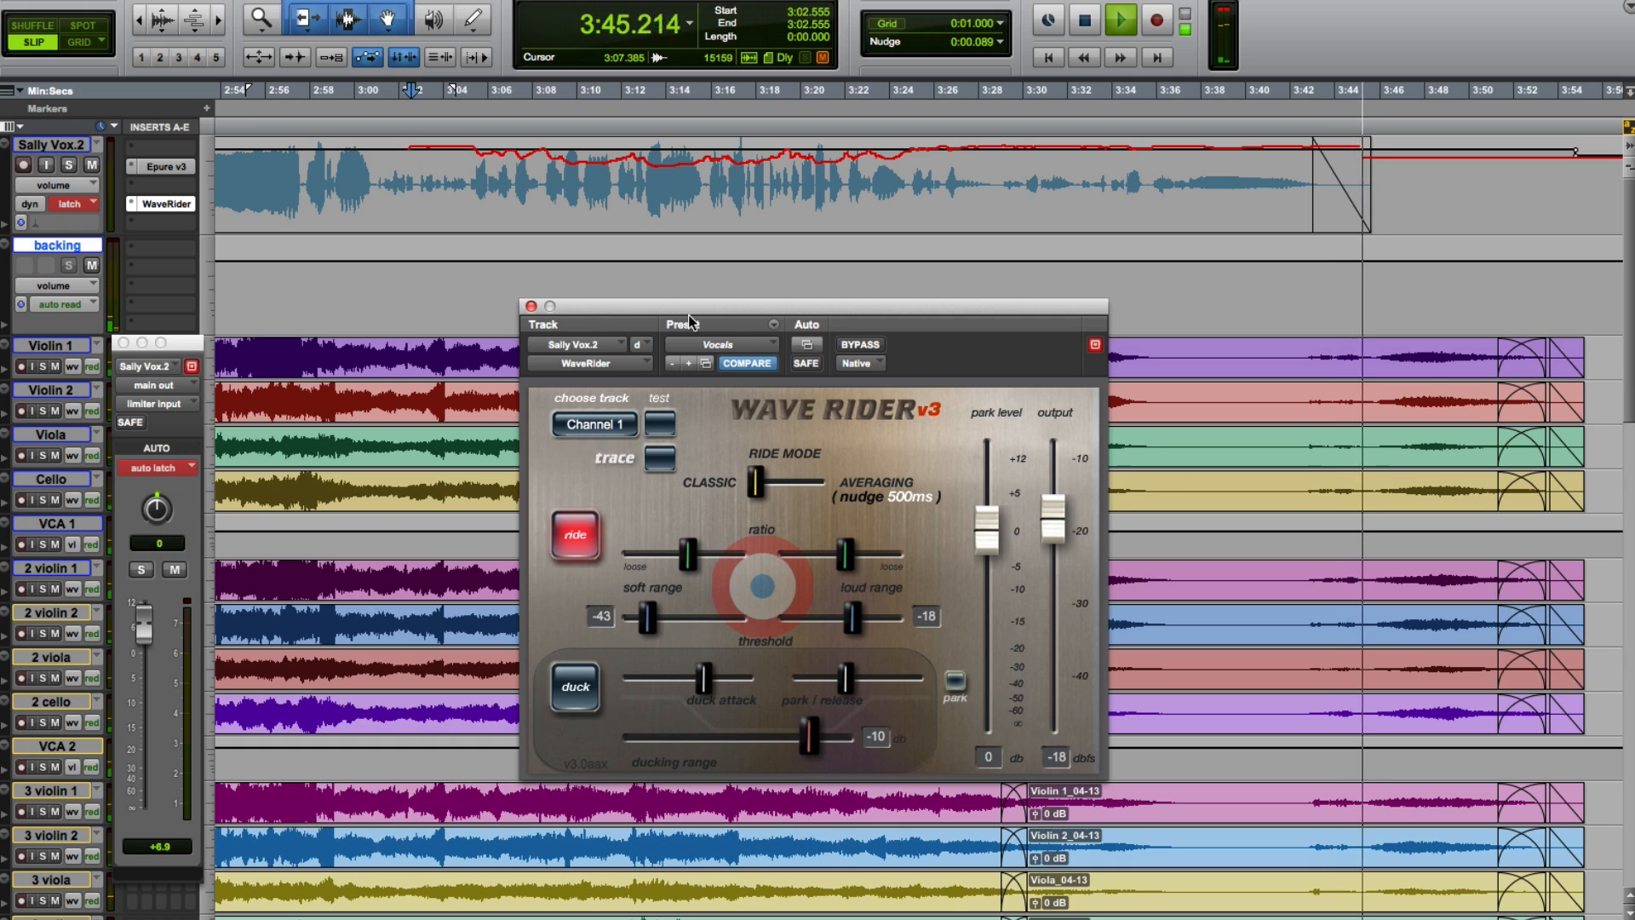
# Step: Stop playback and inspect the WaveRider volume breakpoints on the Sally Vox.2 lane
pyautogui.click(1118, 19)
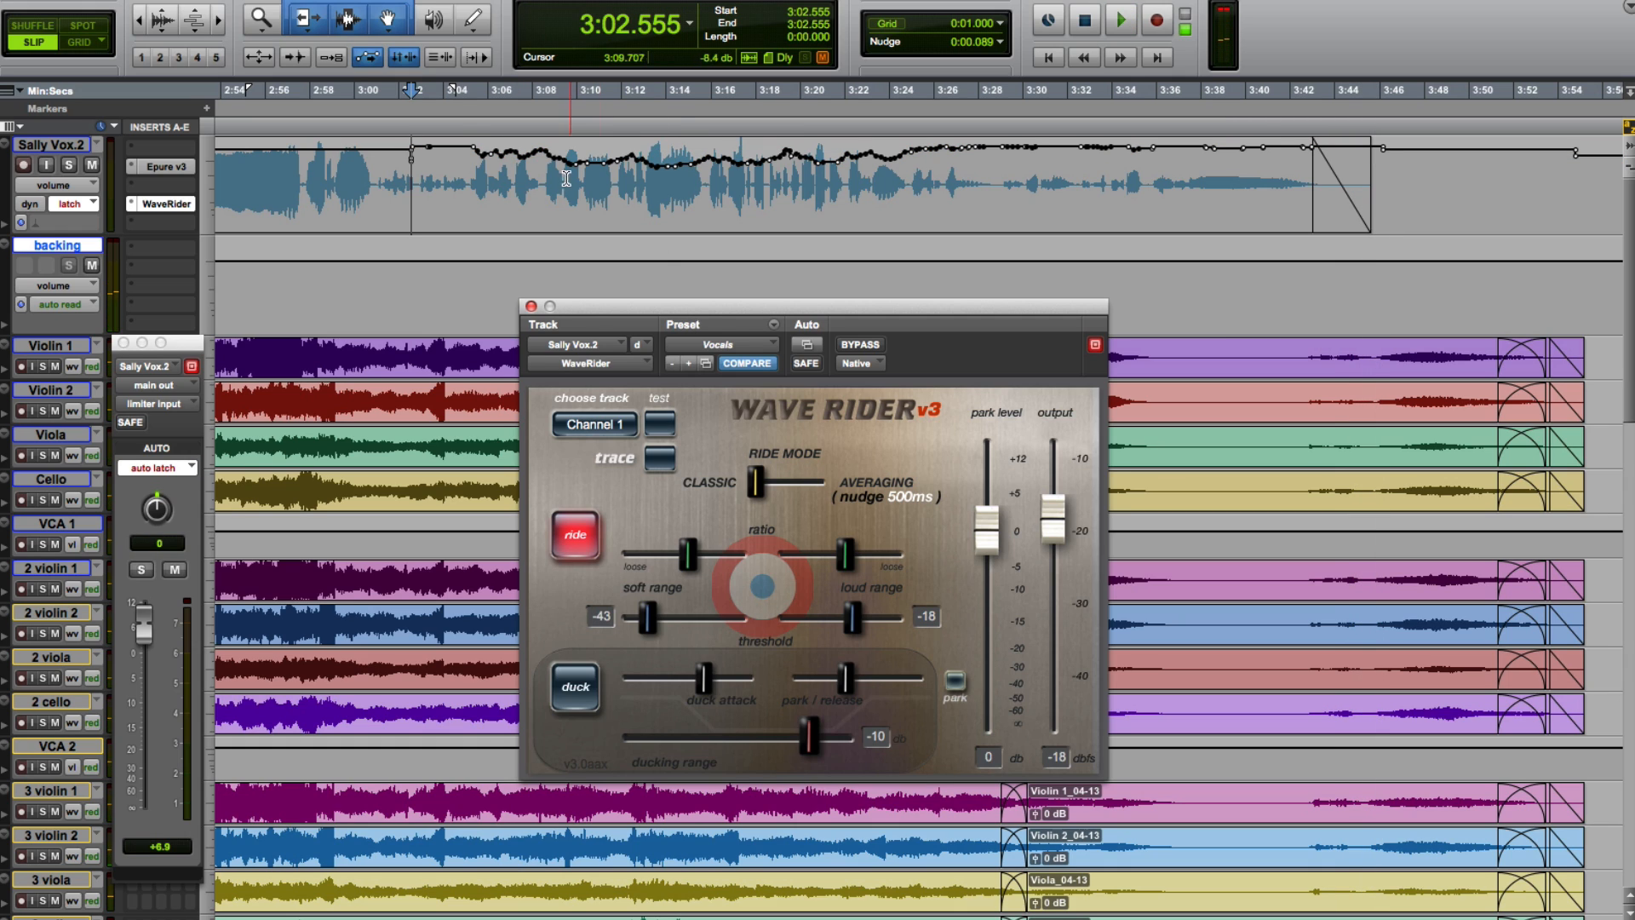
pyautogui.click(480, 177)
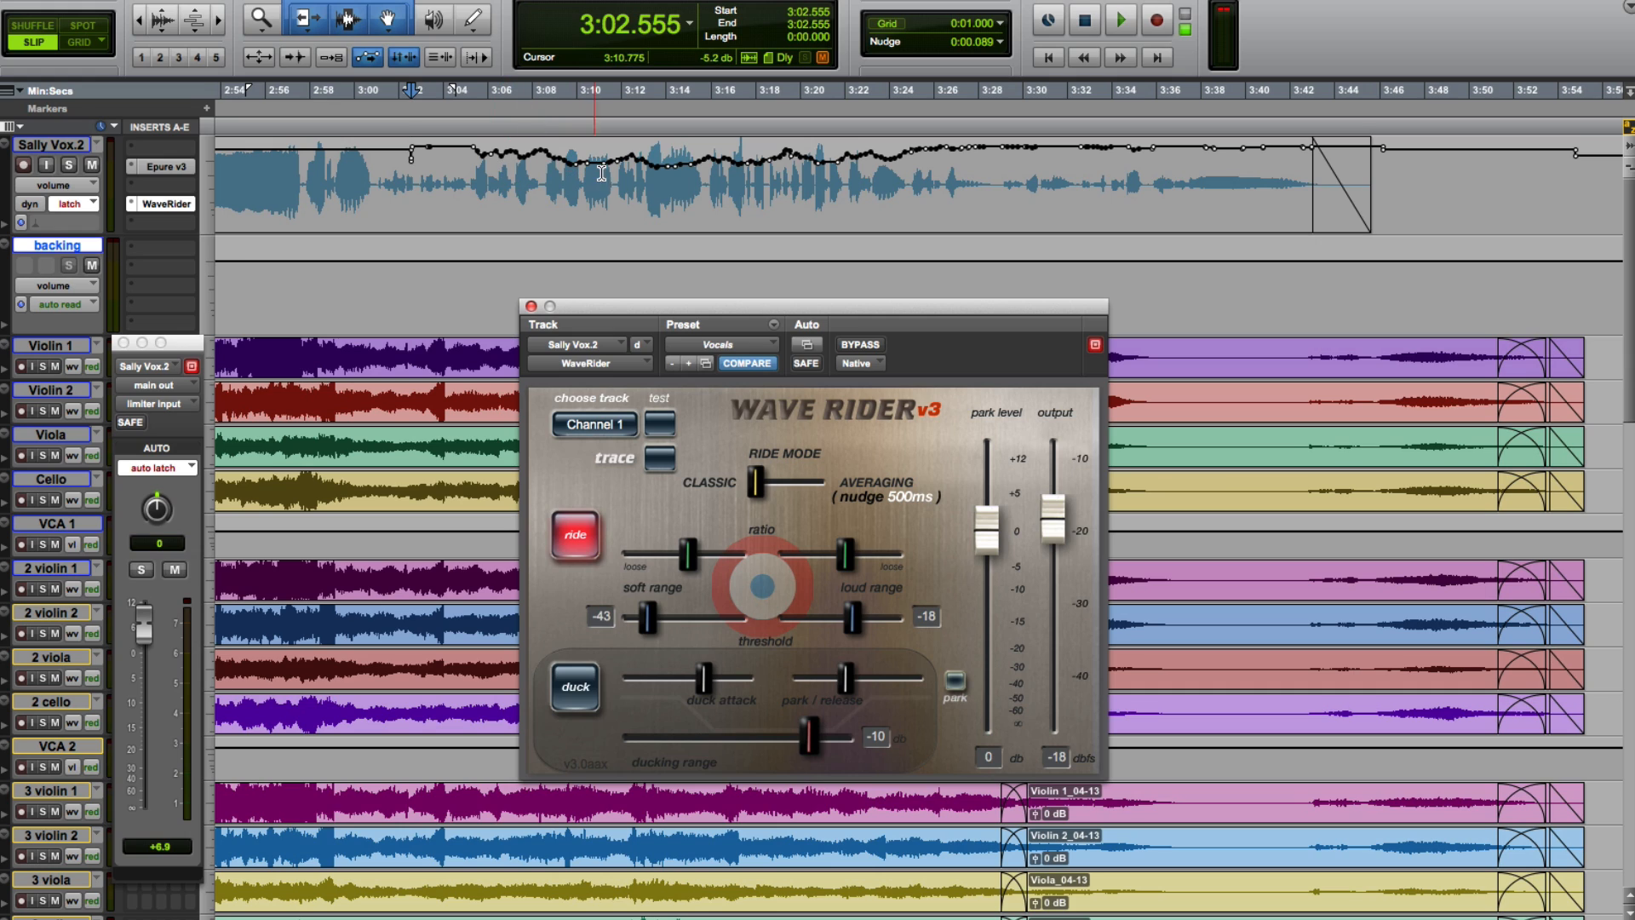
pyautogui.click(608, 177)
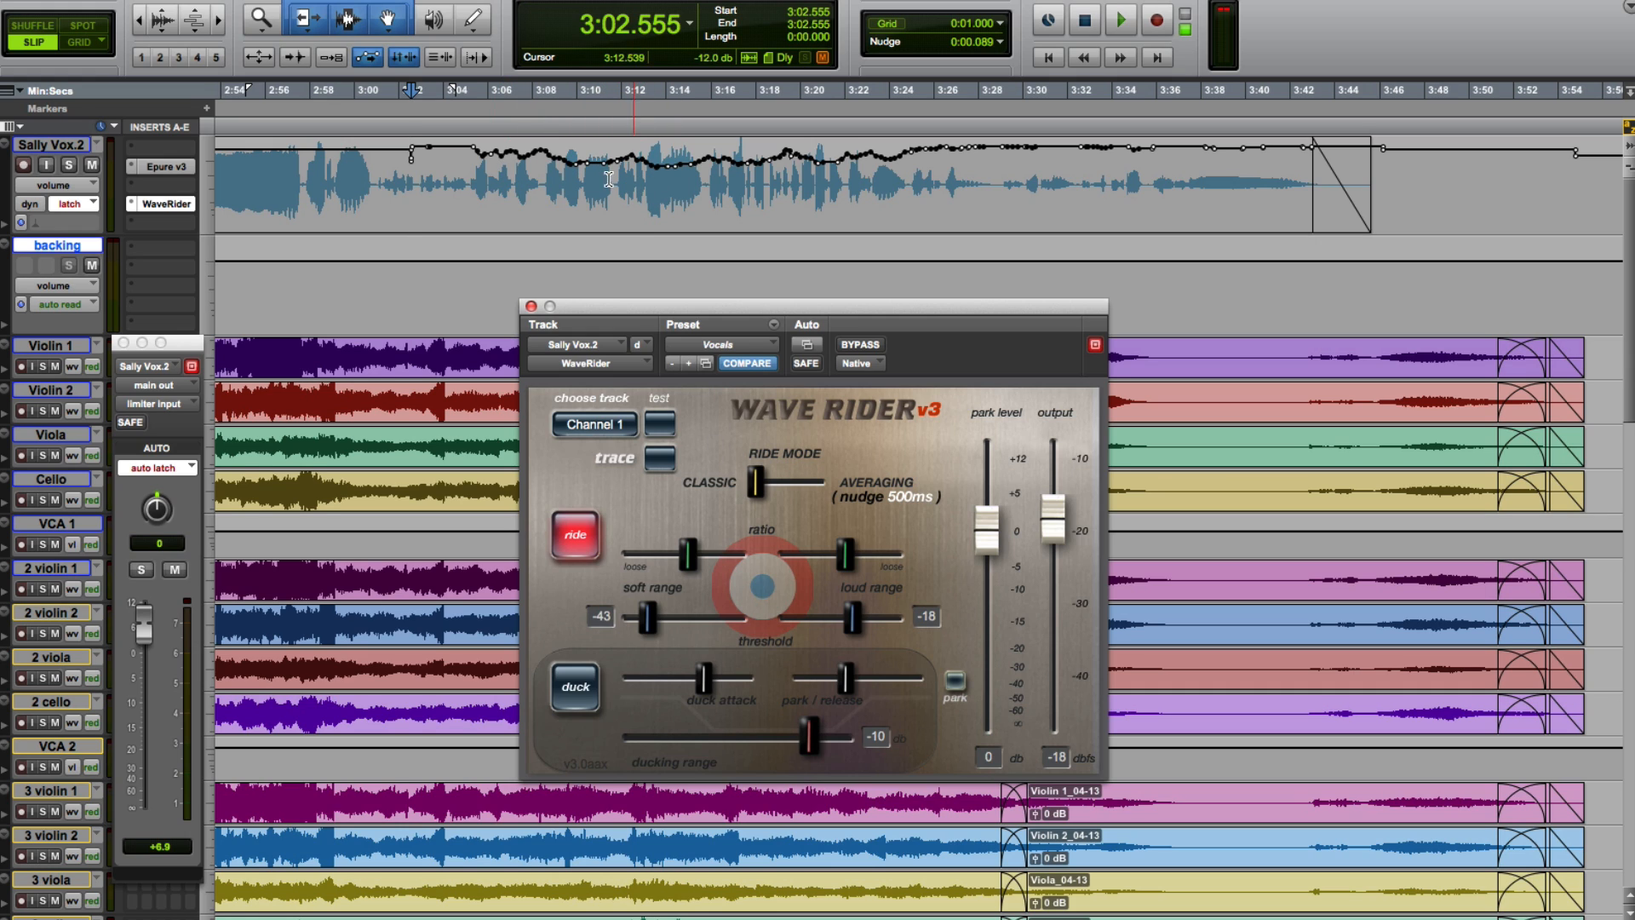
pyautogui.moveTo(635, 206)
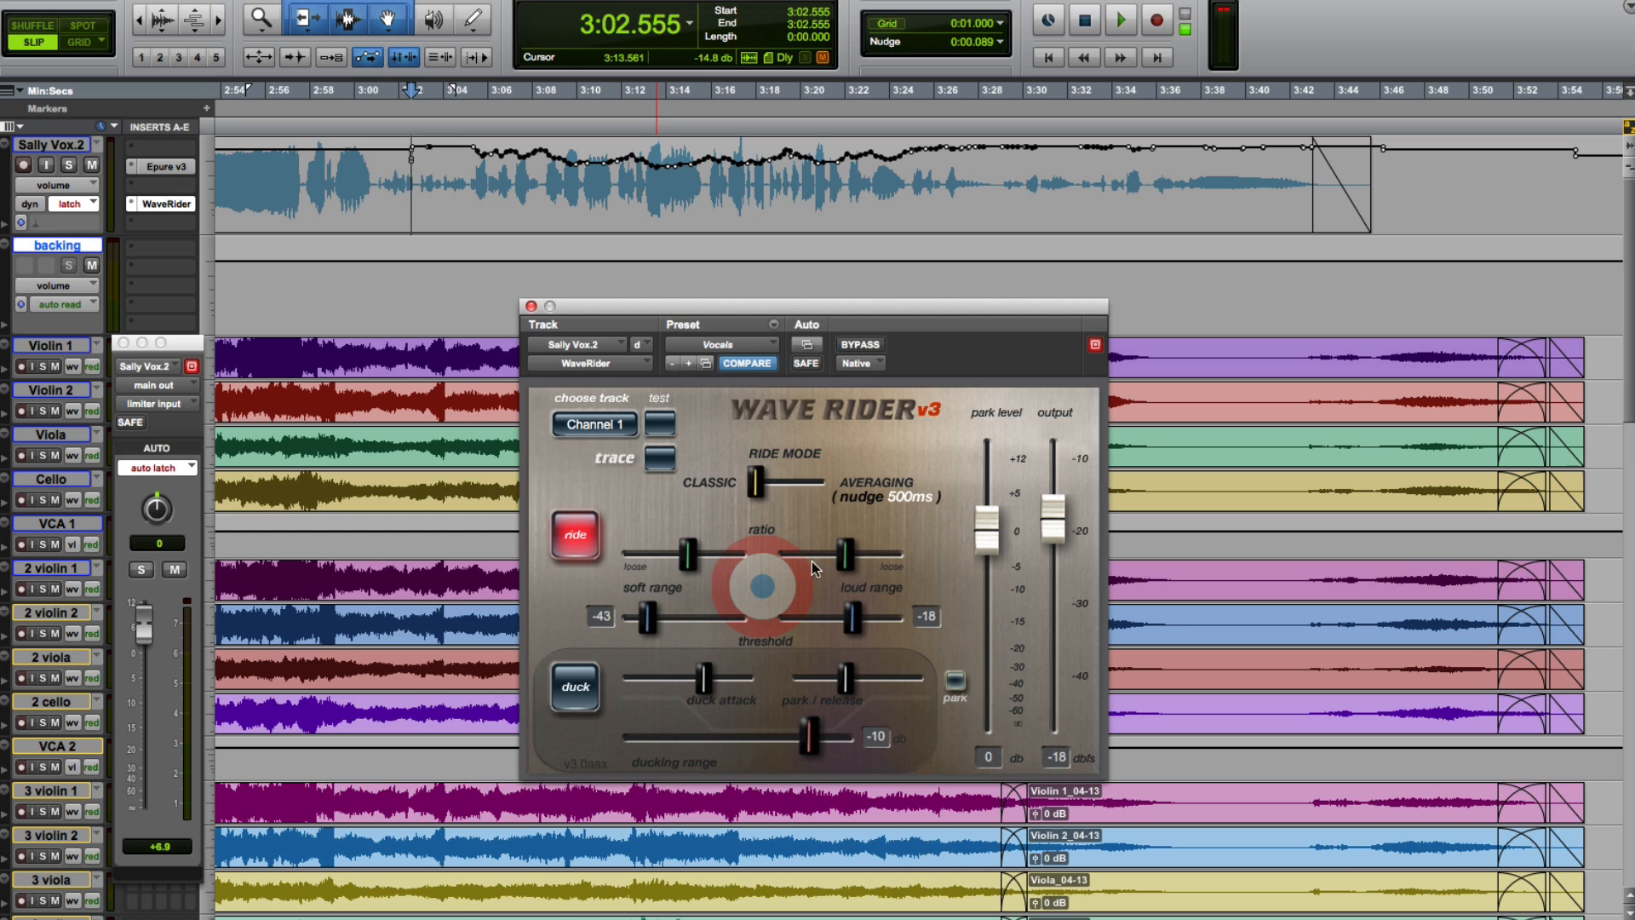
pyautogui.moveTo(702, 564)
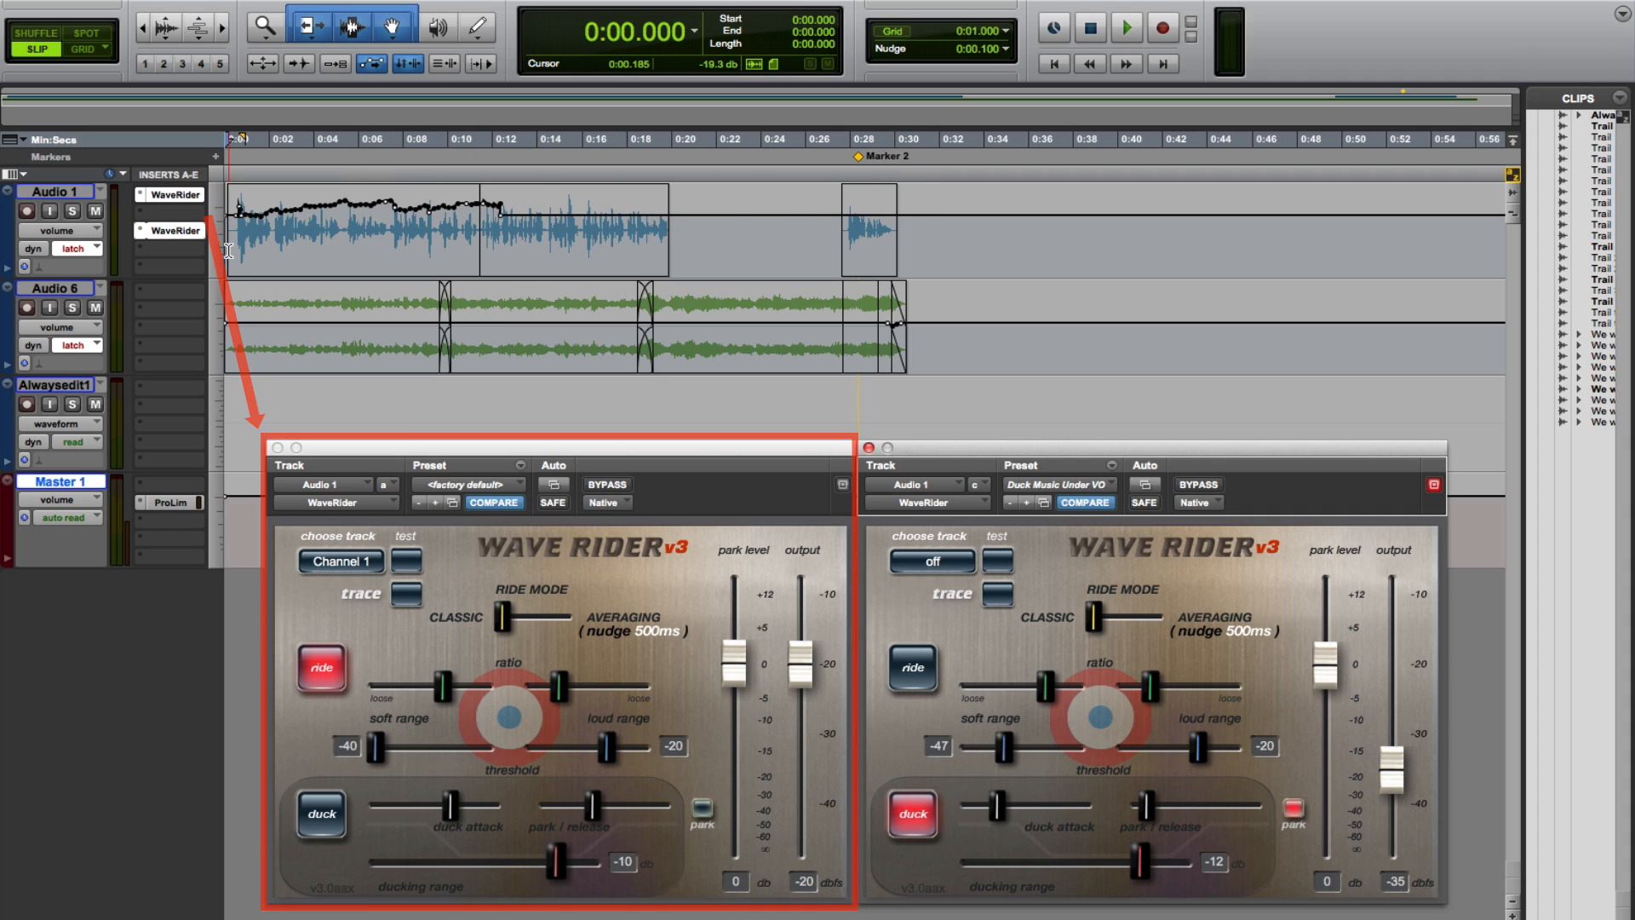
# Step: Assign the second WaveRider instance on Audio 1 to follow Channel 2
pyautogui.click(170, 231)
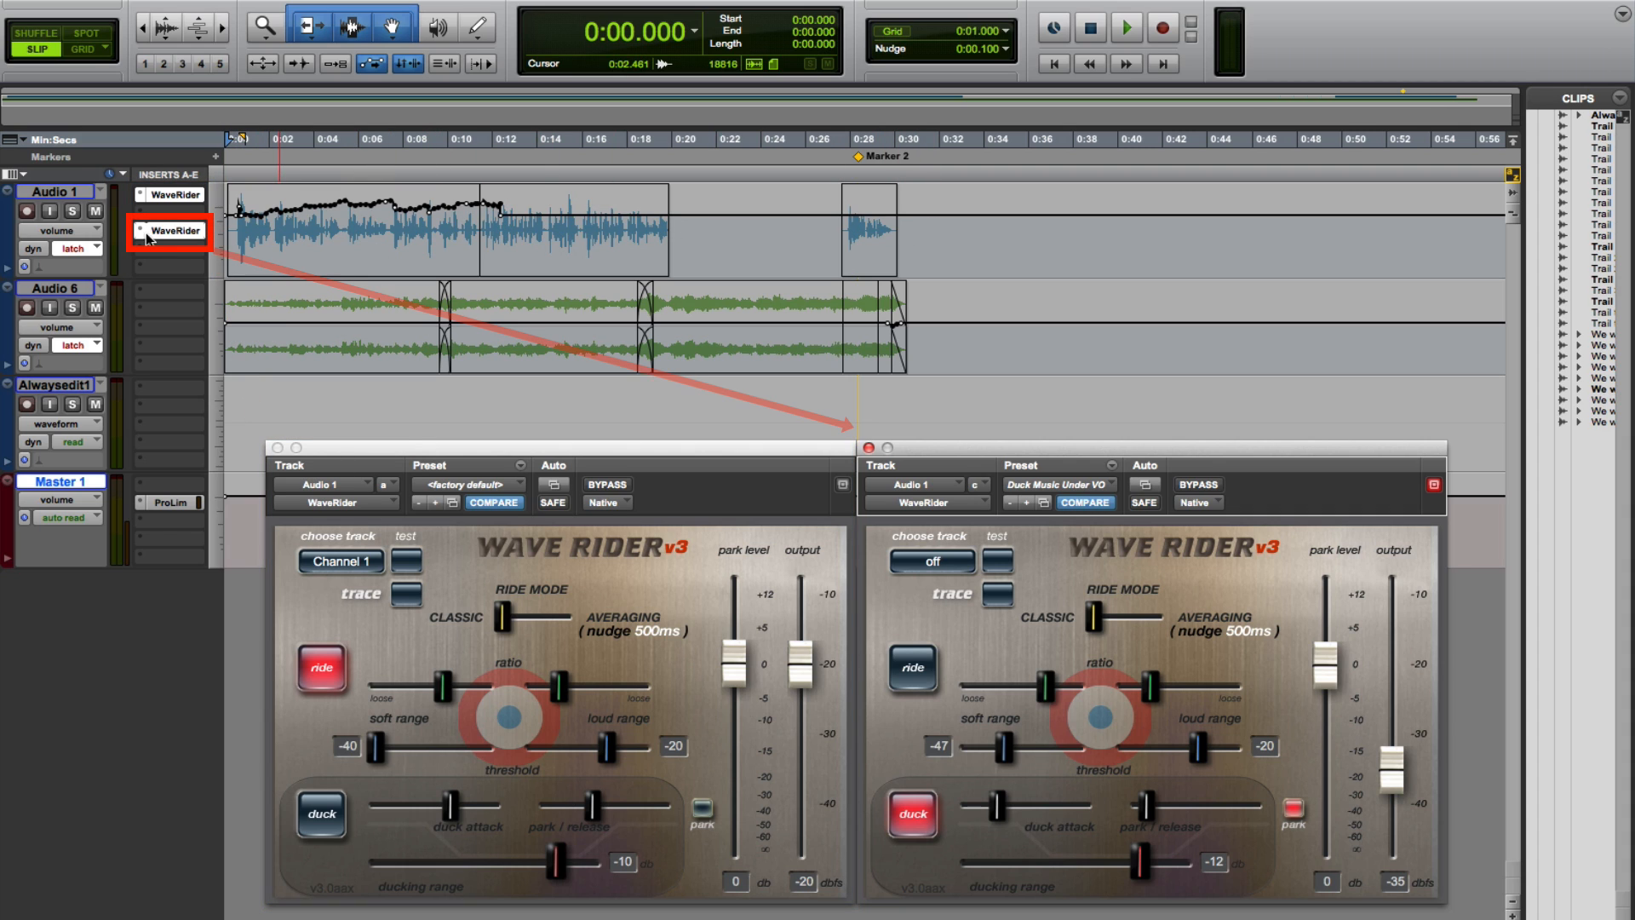
pyautogui.click(928, 561)
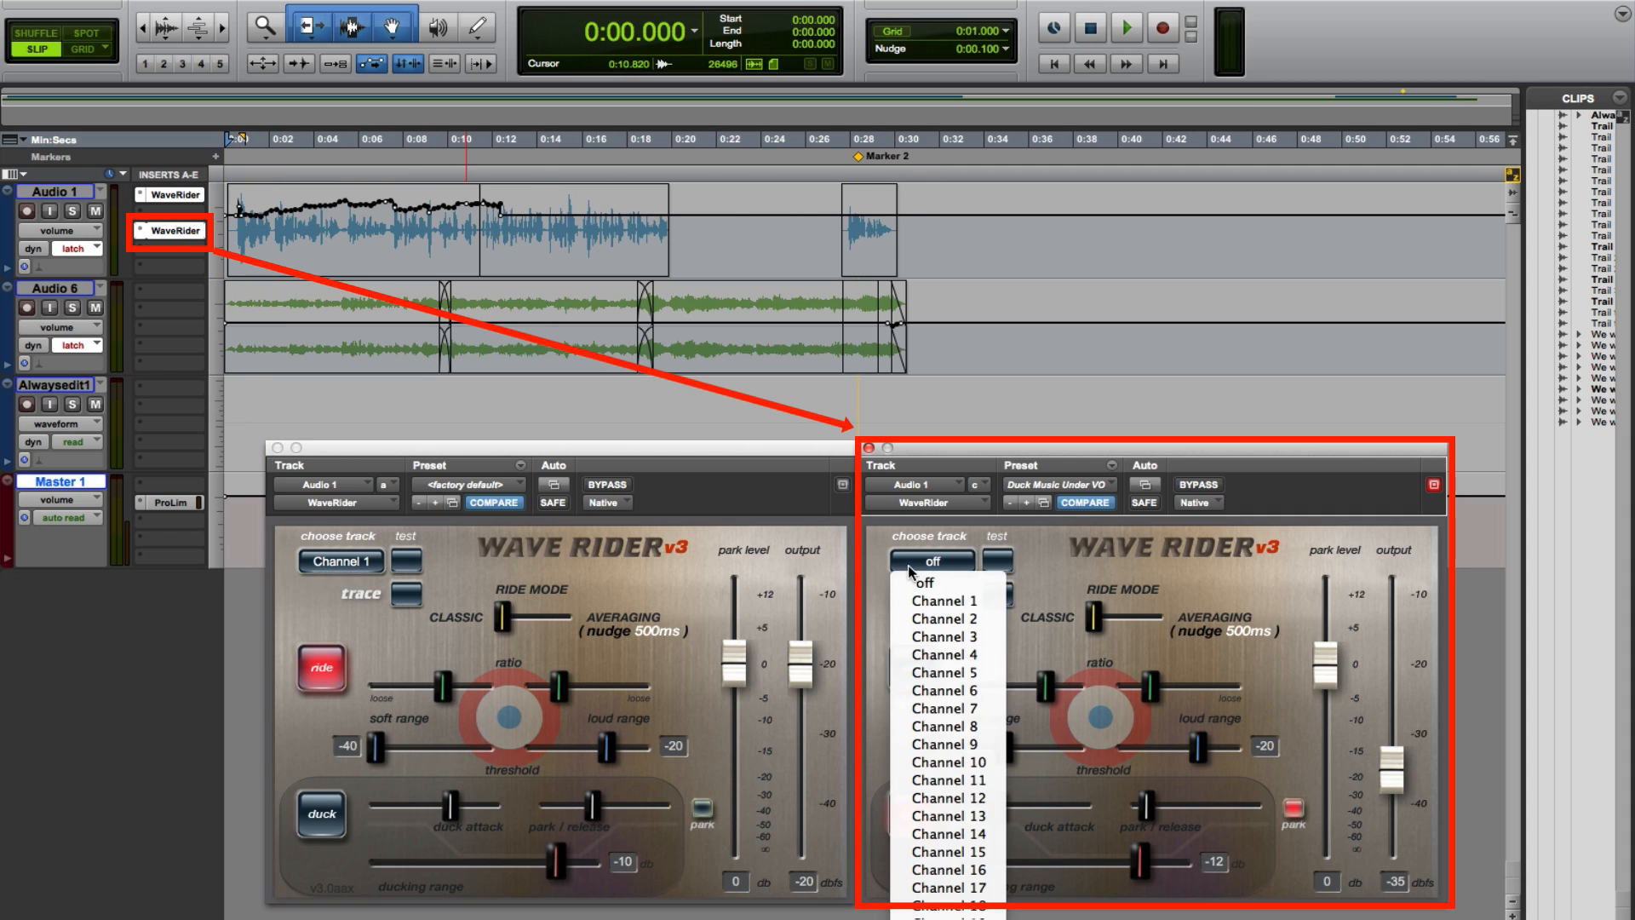
pyautogui.click(944, 617)
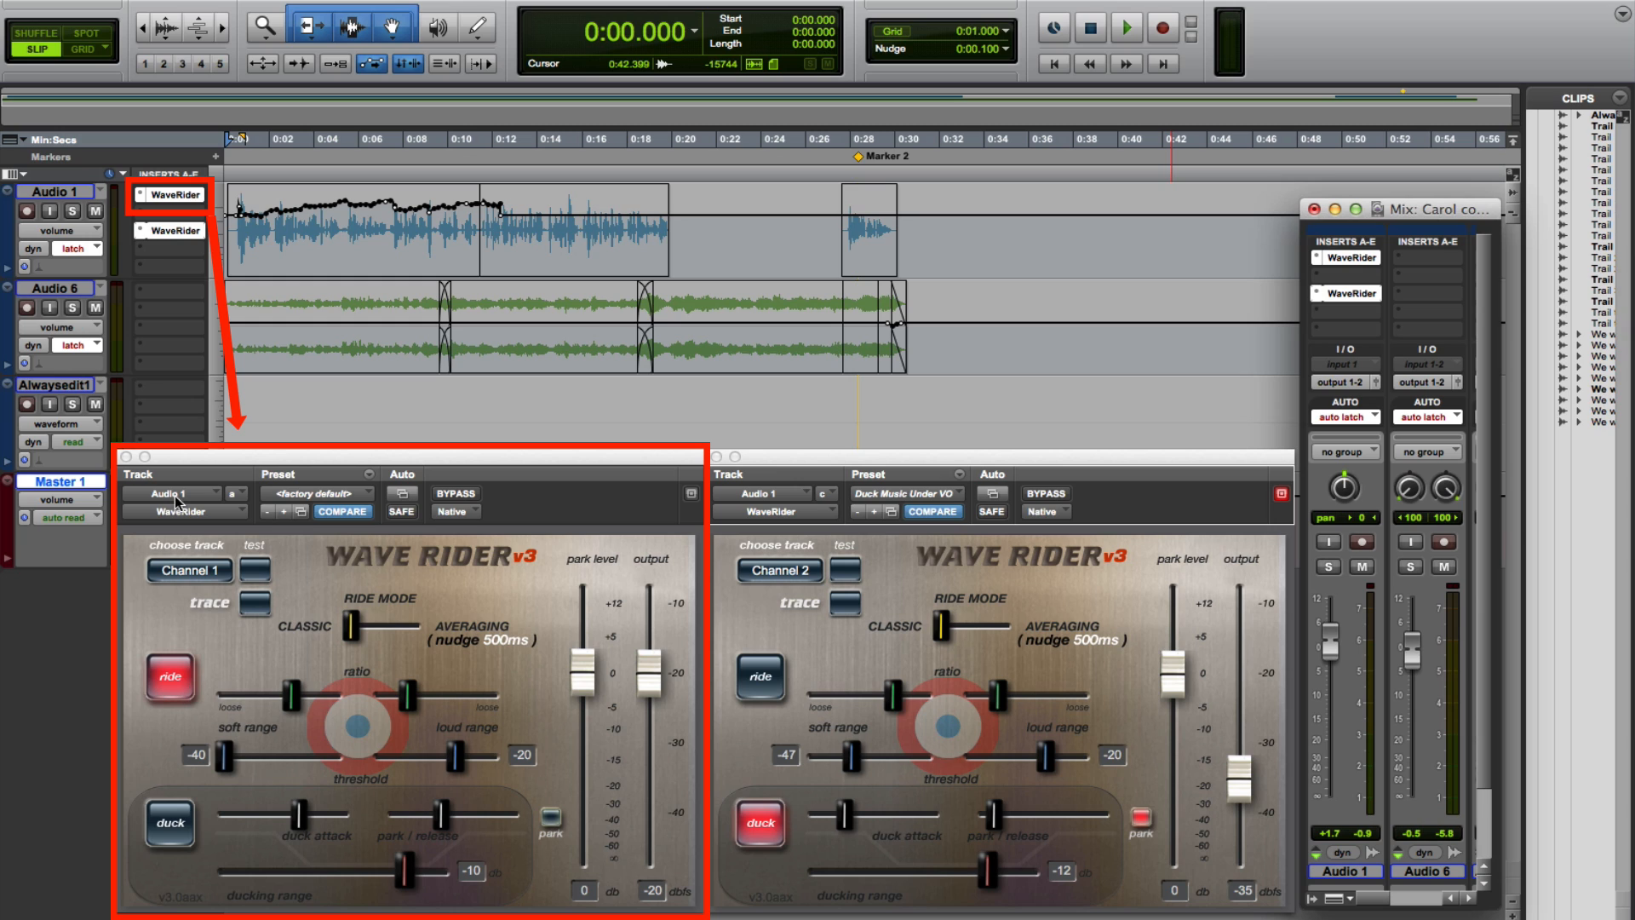
pyautogui.click(359, 219)
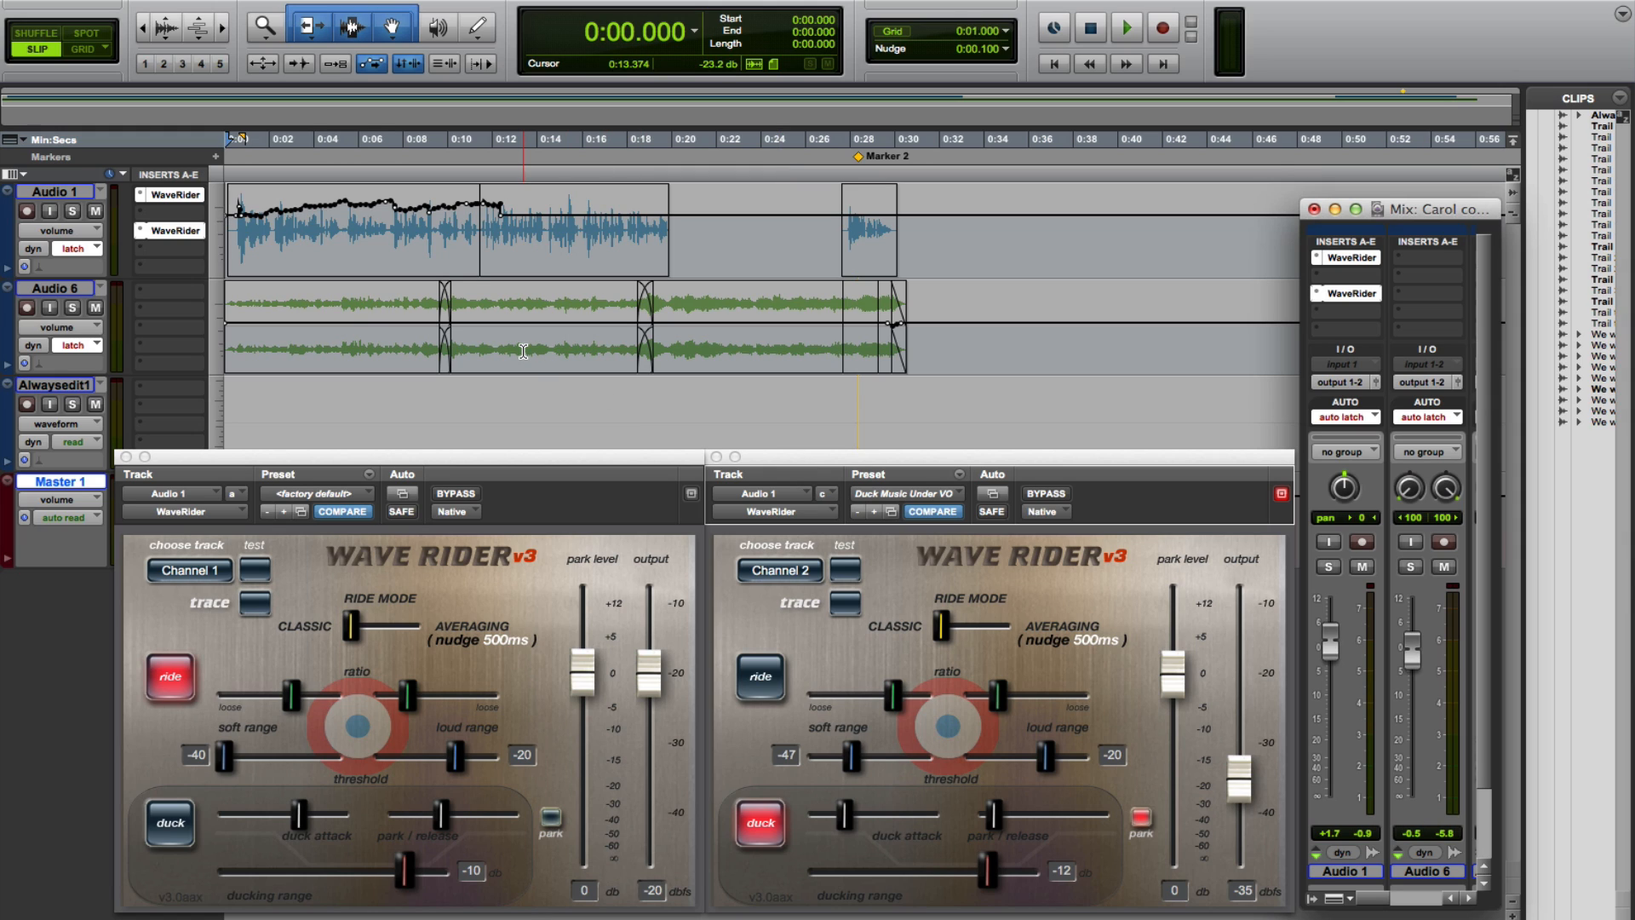
pyautogui.click(1125, 29)
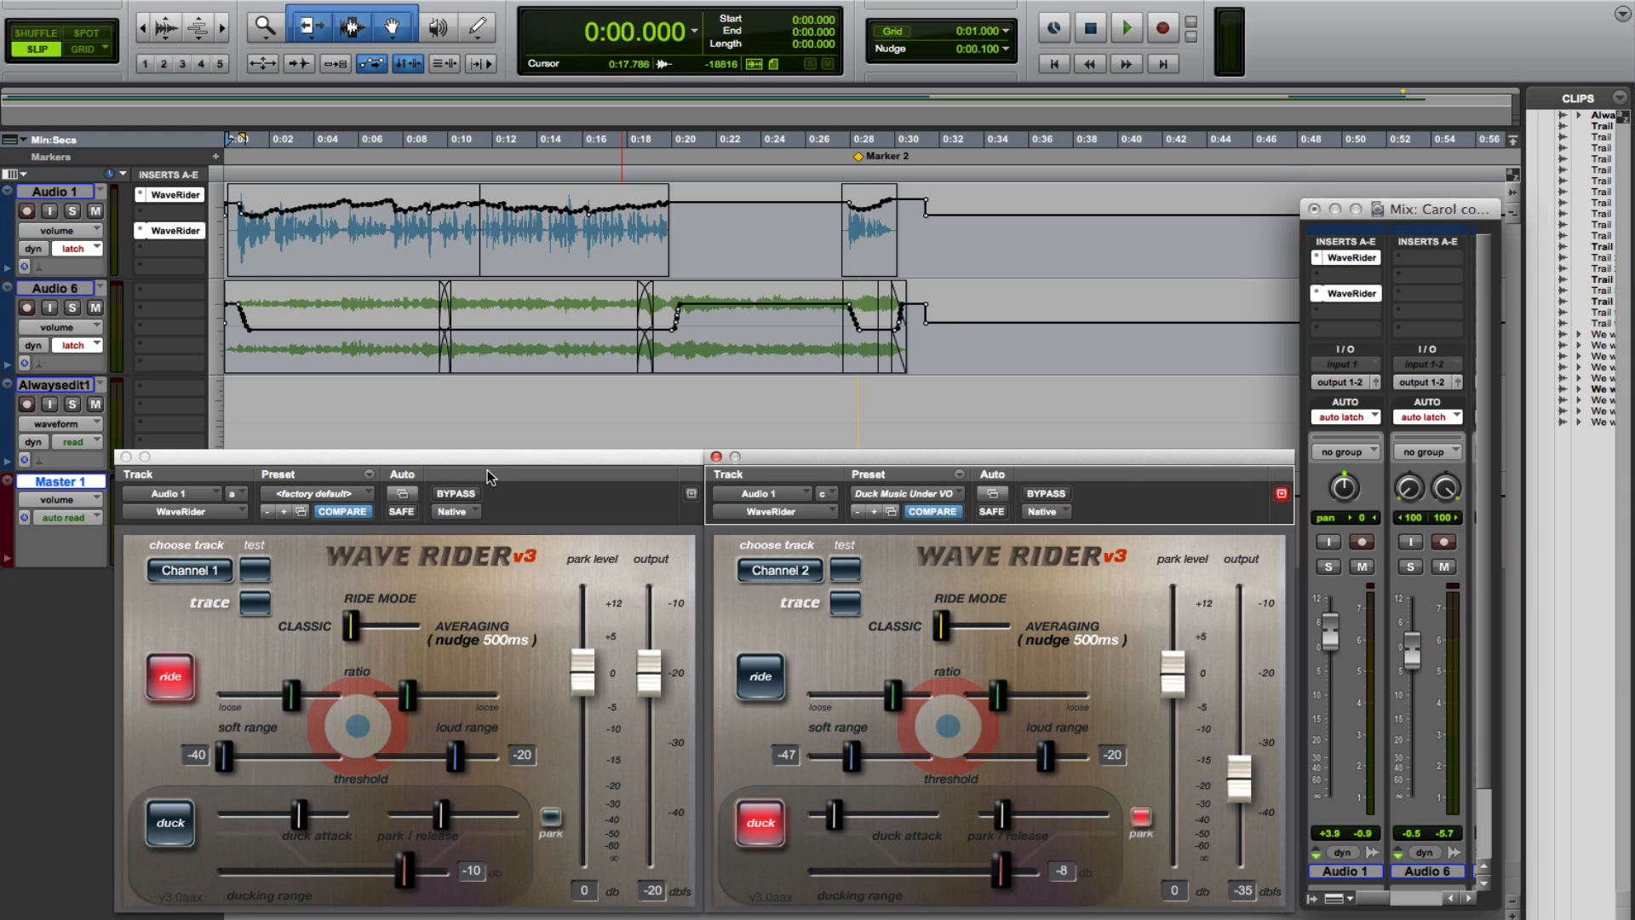
# Step: Stop the transport after the Audio 1 dialogue ride and Audio 6 ducking pass
pyautogui.click(436, 414)
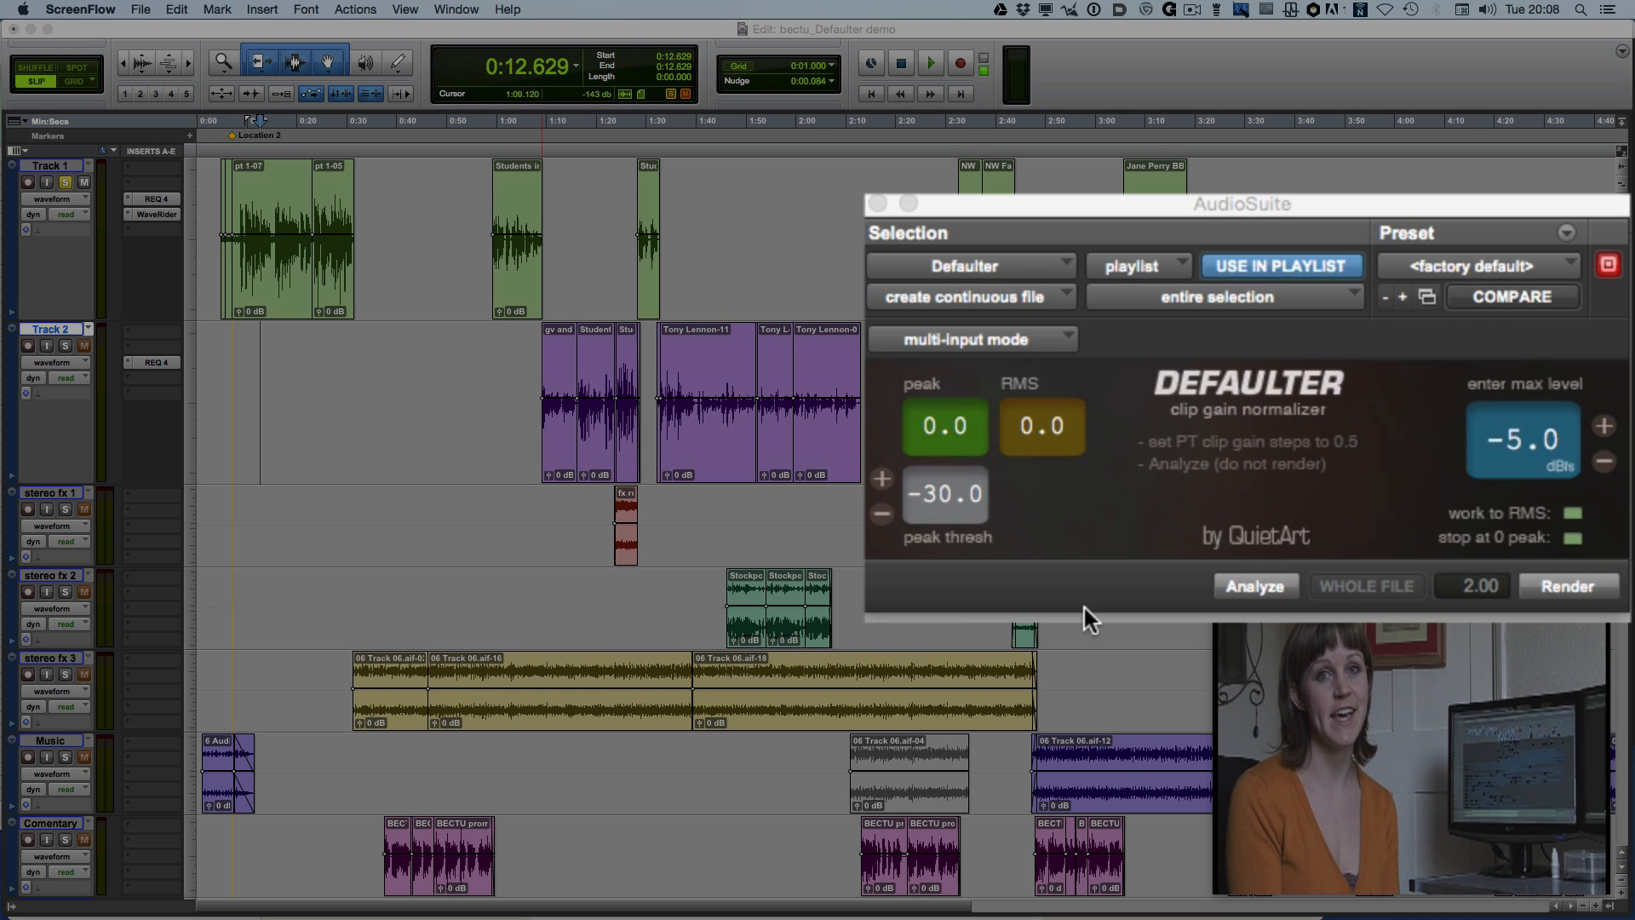
pyautogui.moveTo(1161, 493)
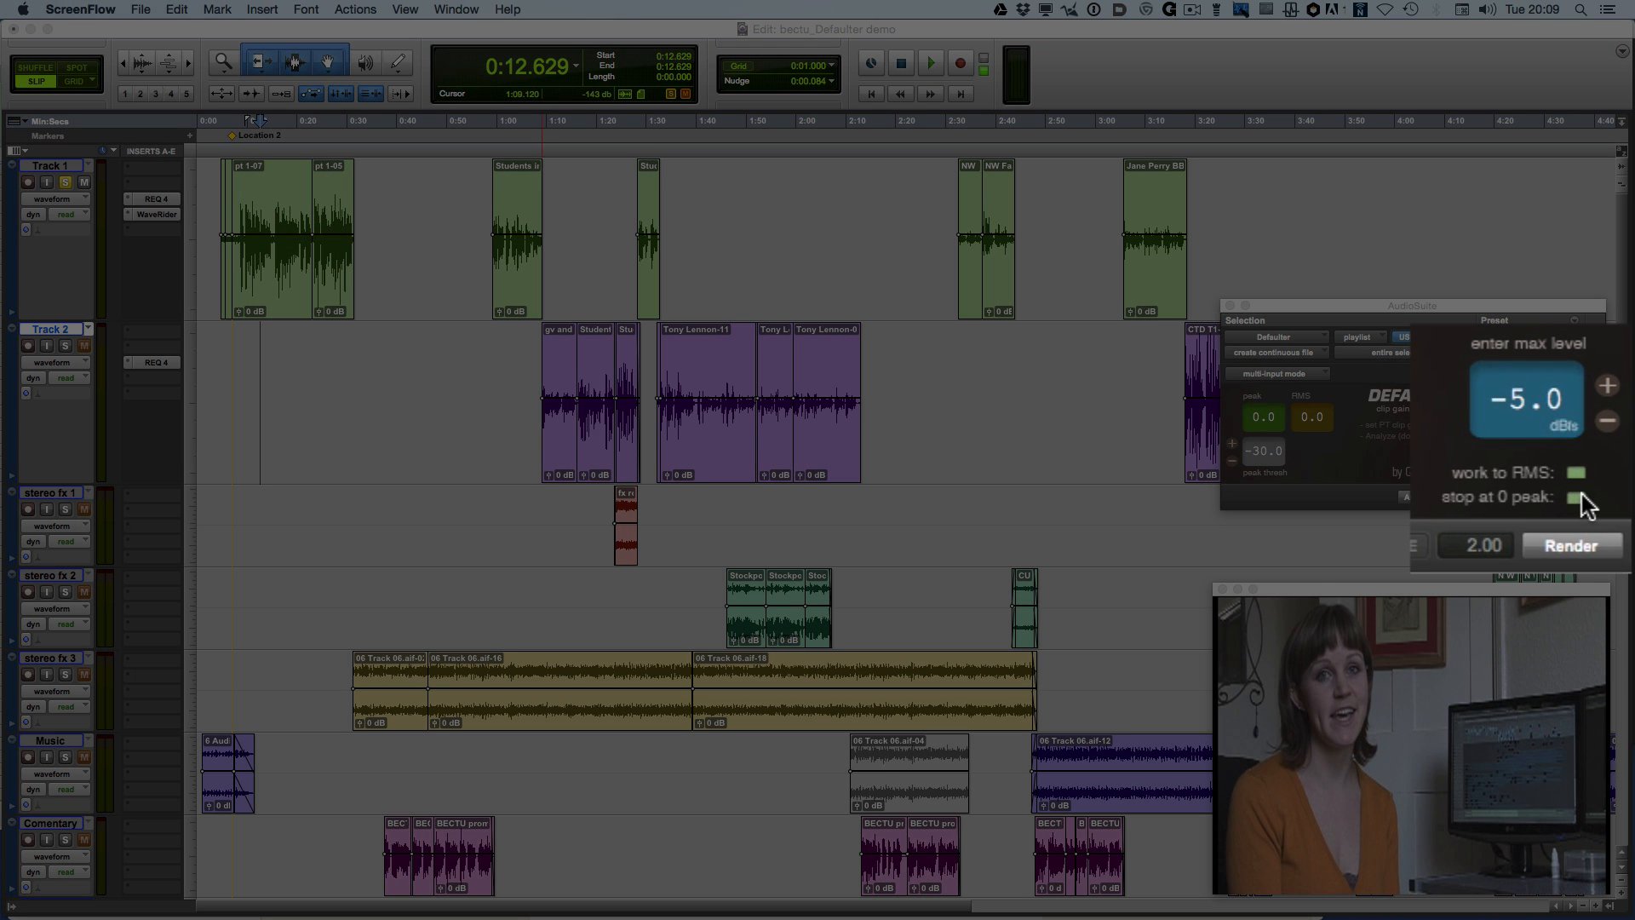
pyautogui.moveTo(1579, 484)
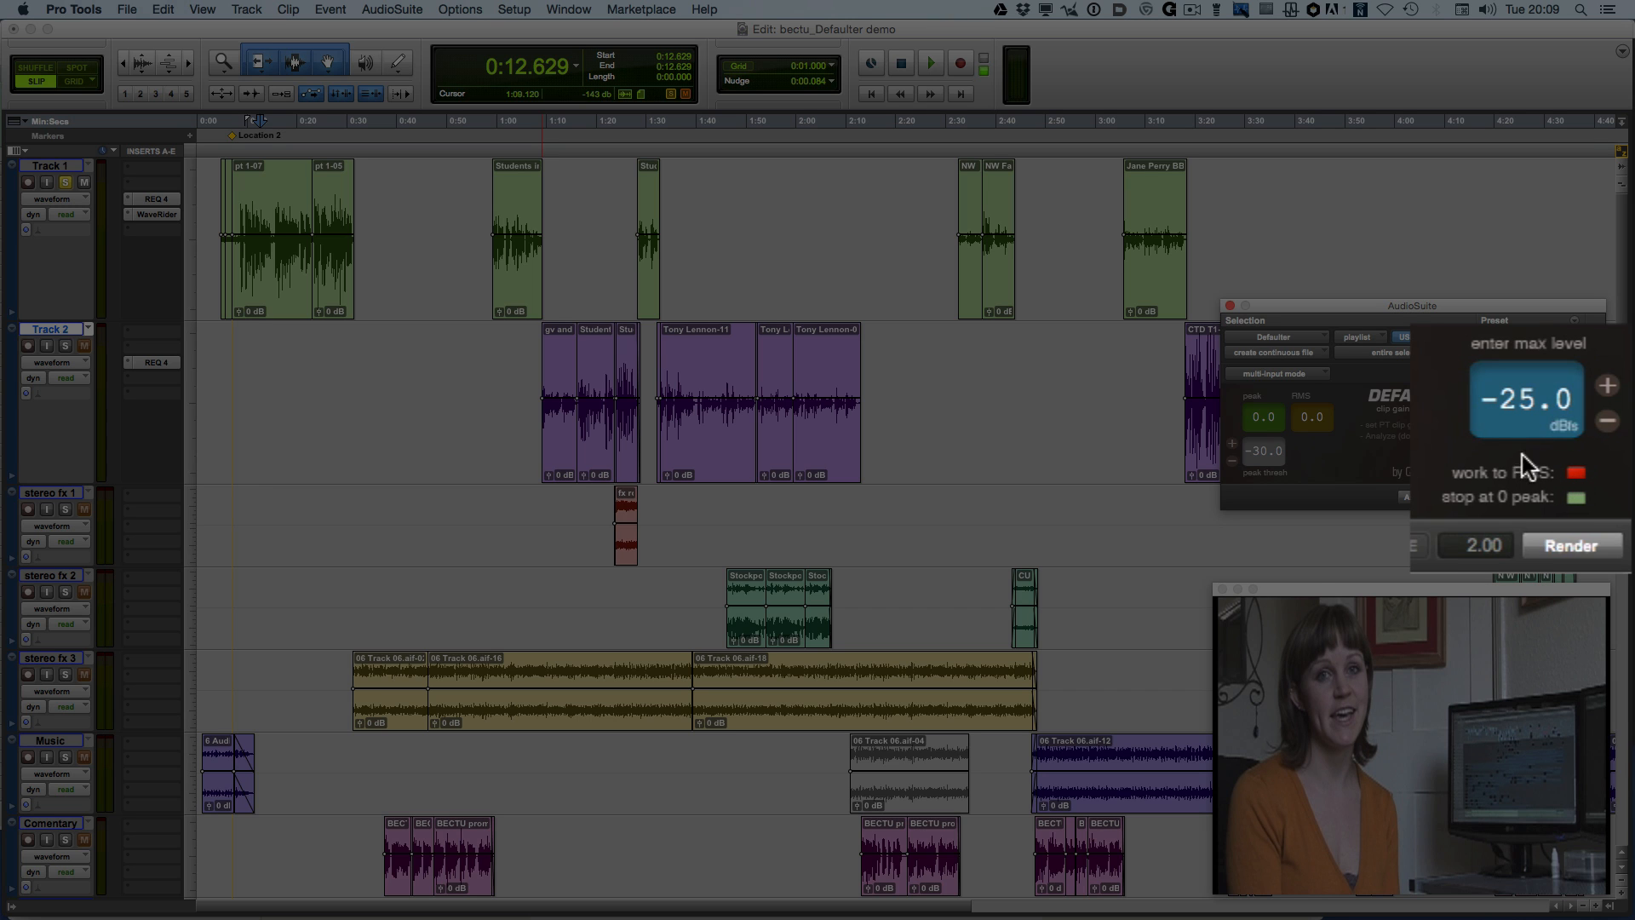
pyautogui.moveTo(1528, 401)
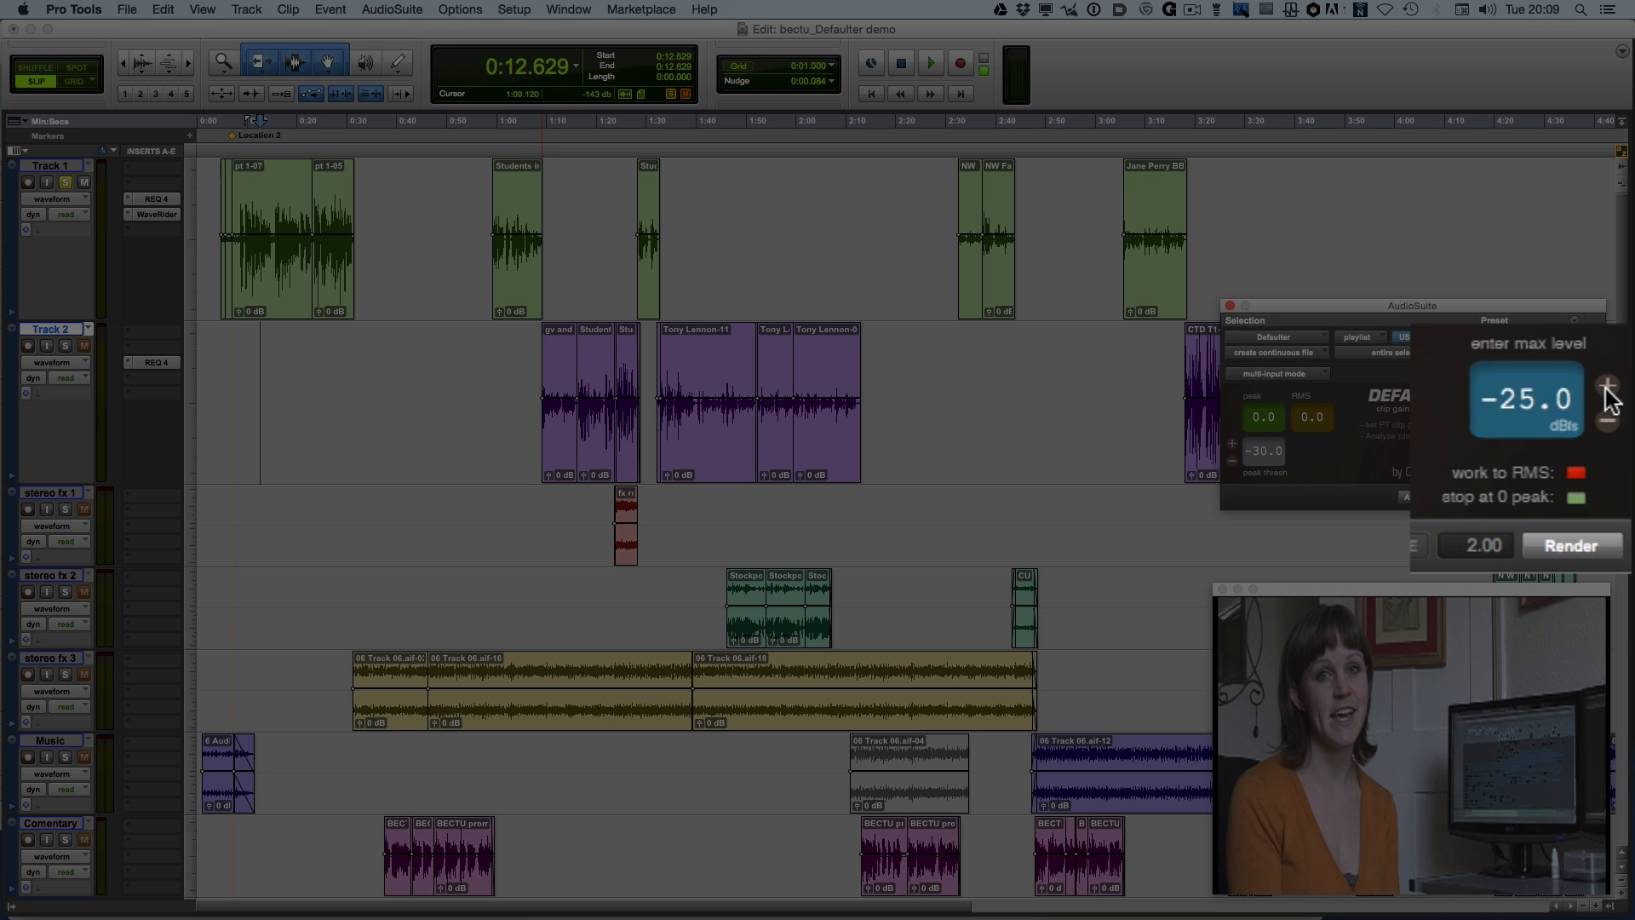
# Step: Nudge Defaulter's maximum level by half a dB, then return it to −25 dB
pyautogui.click(1607, 384)
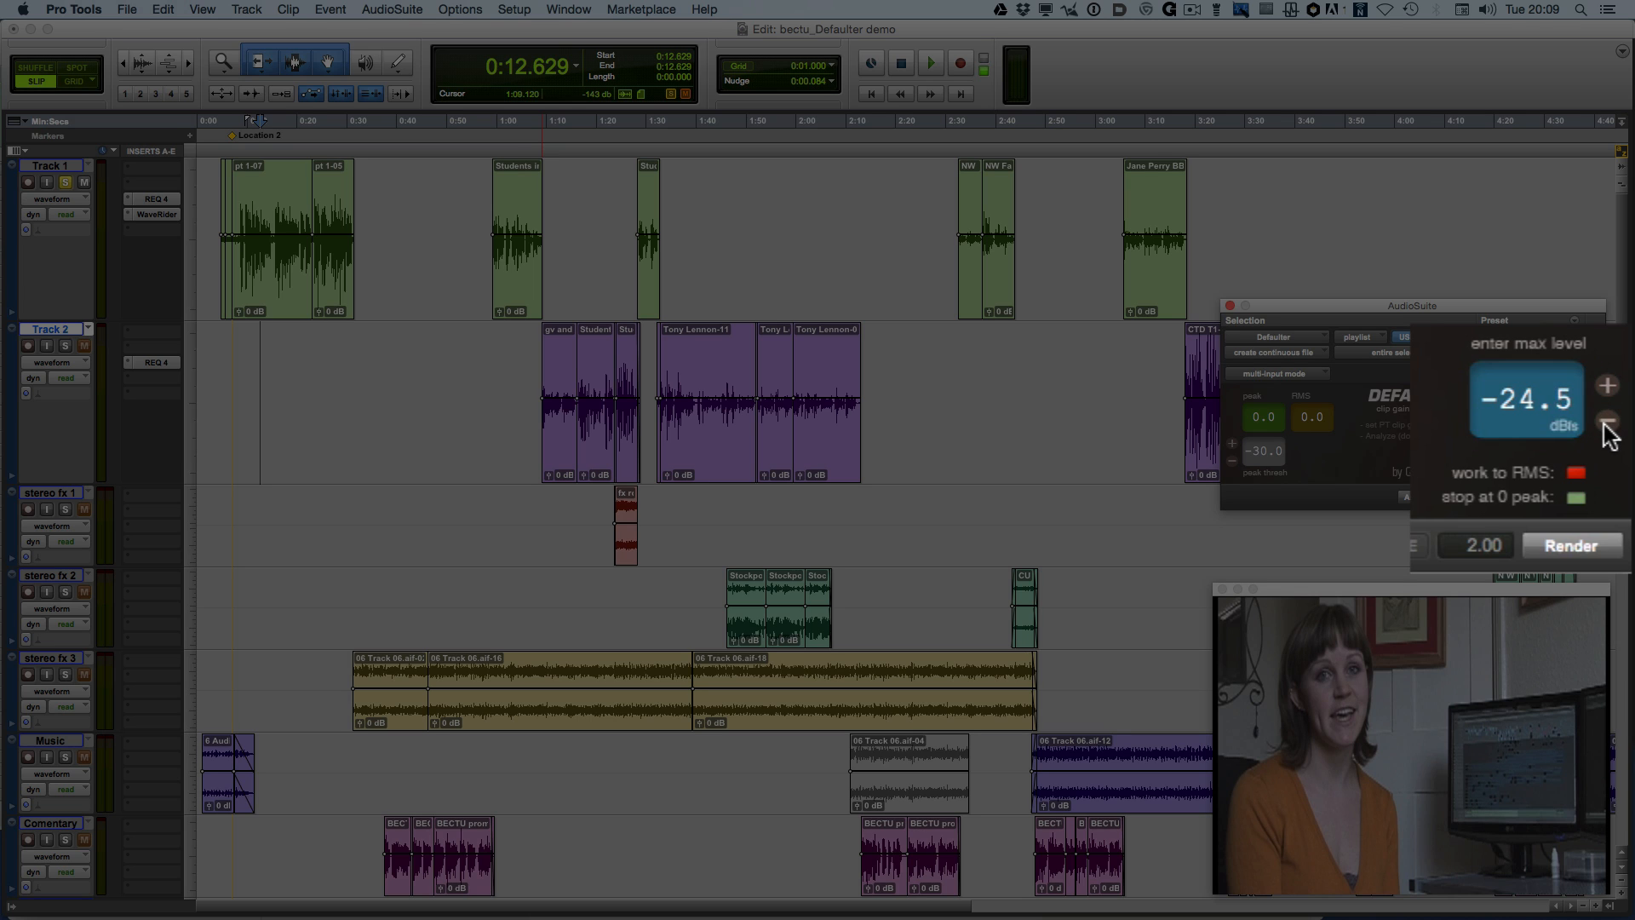
pyautogui.click(1606, 426)
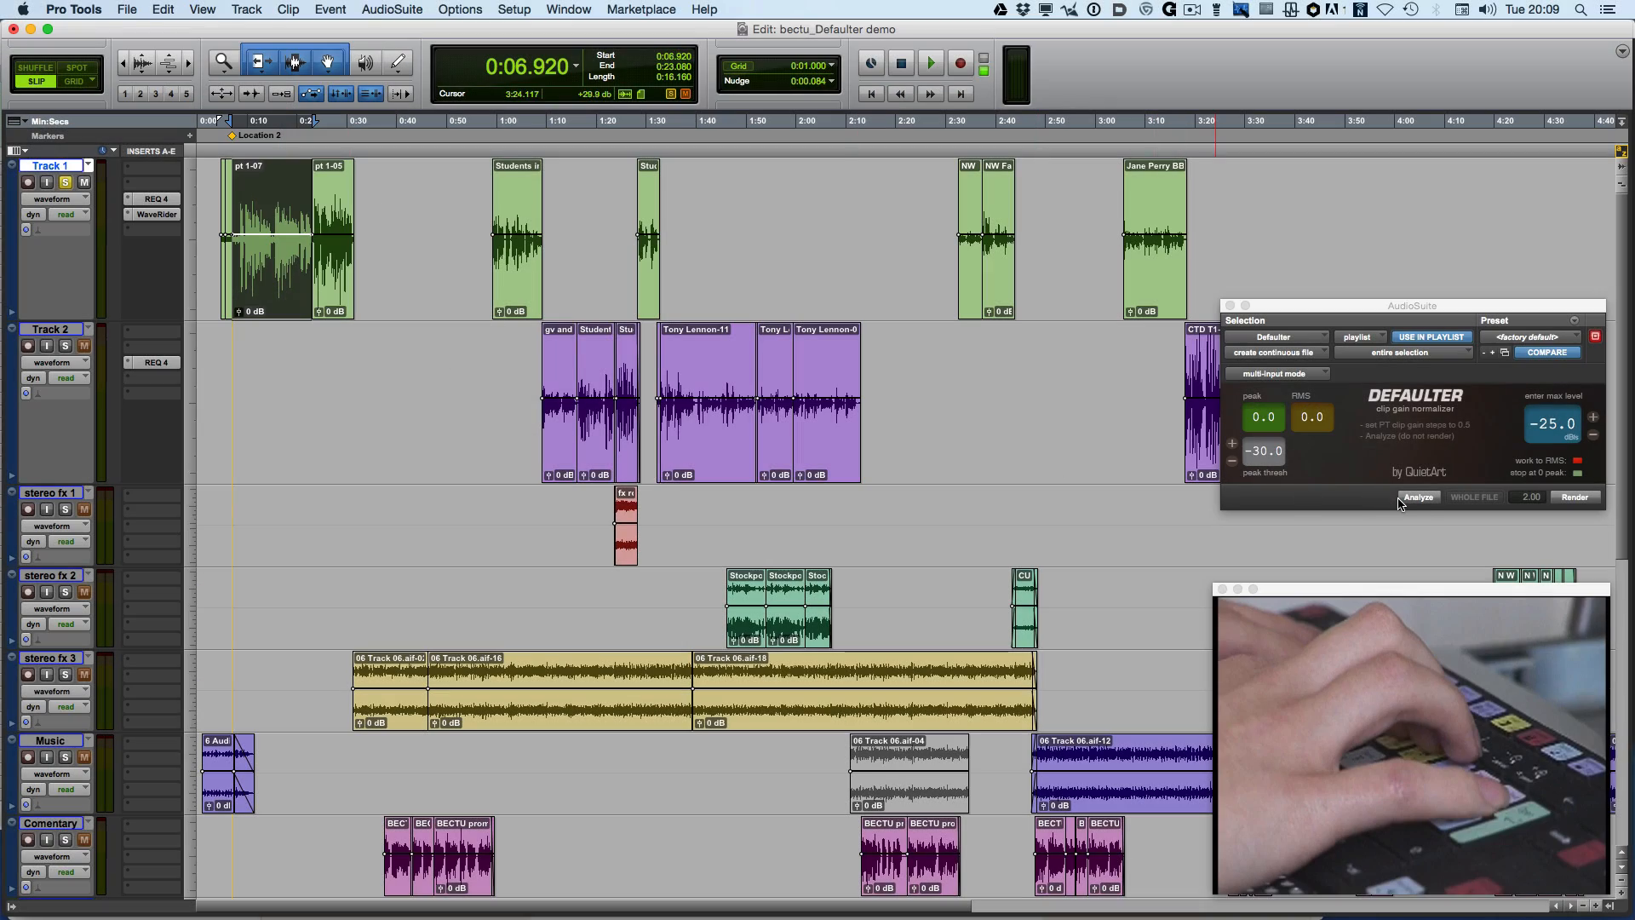
# Step: Analyze pt 1-07, pt 1-05 and the next Track 1 clip (-5.5, -6.0, -2.9 dB)
pyautogui.click(1418, 496)
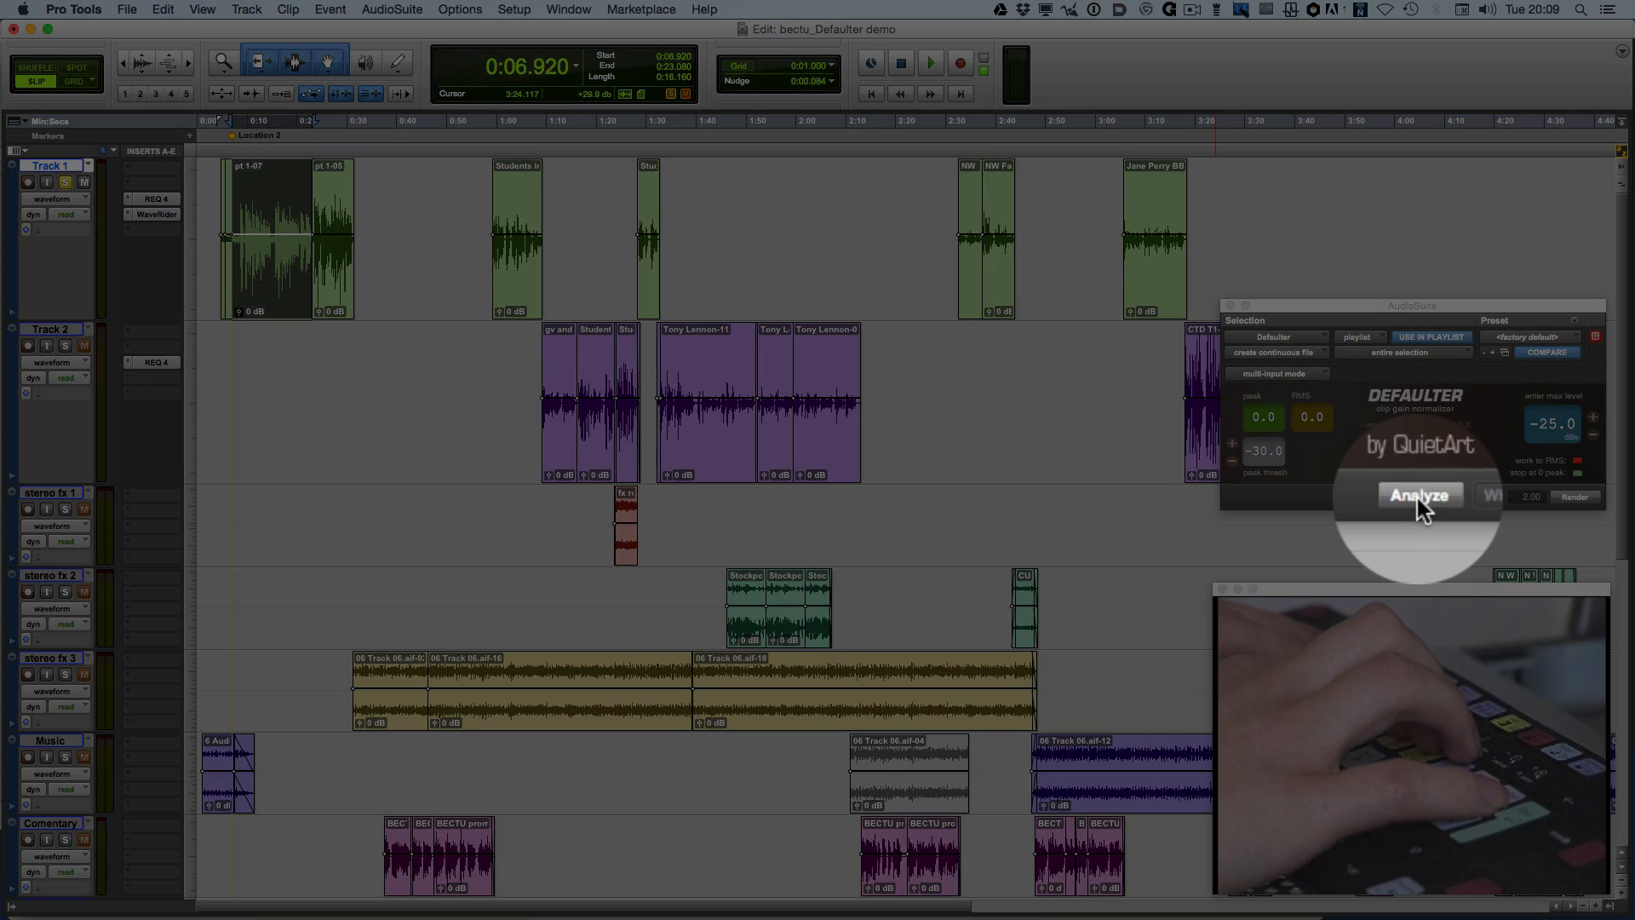
pyautogui.click(1417, 496)
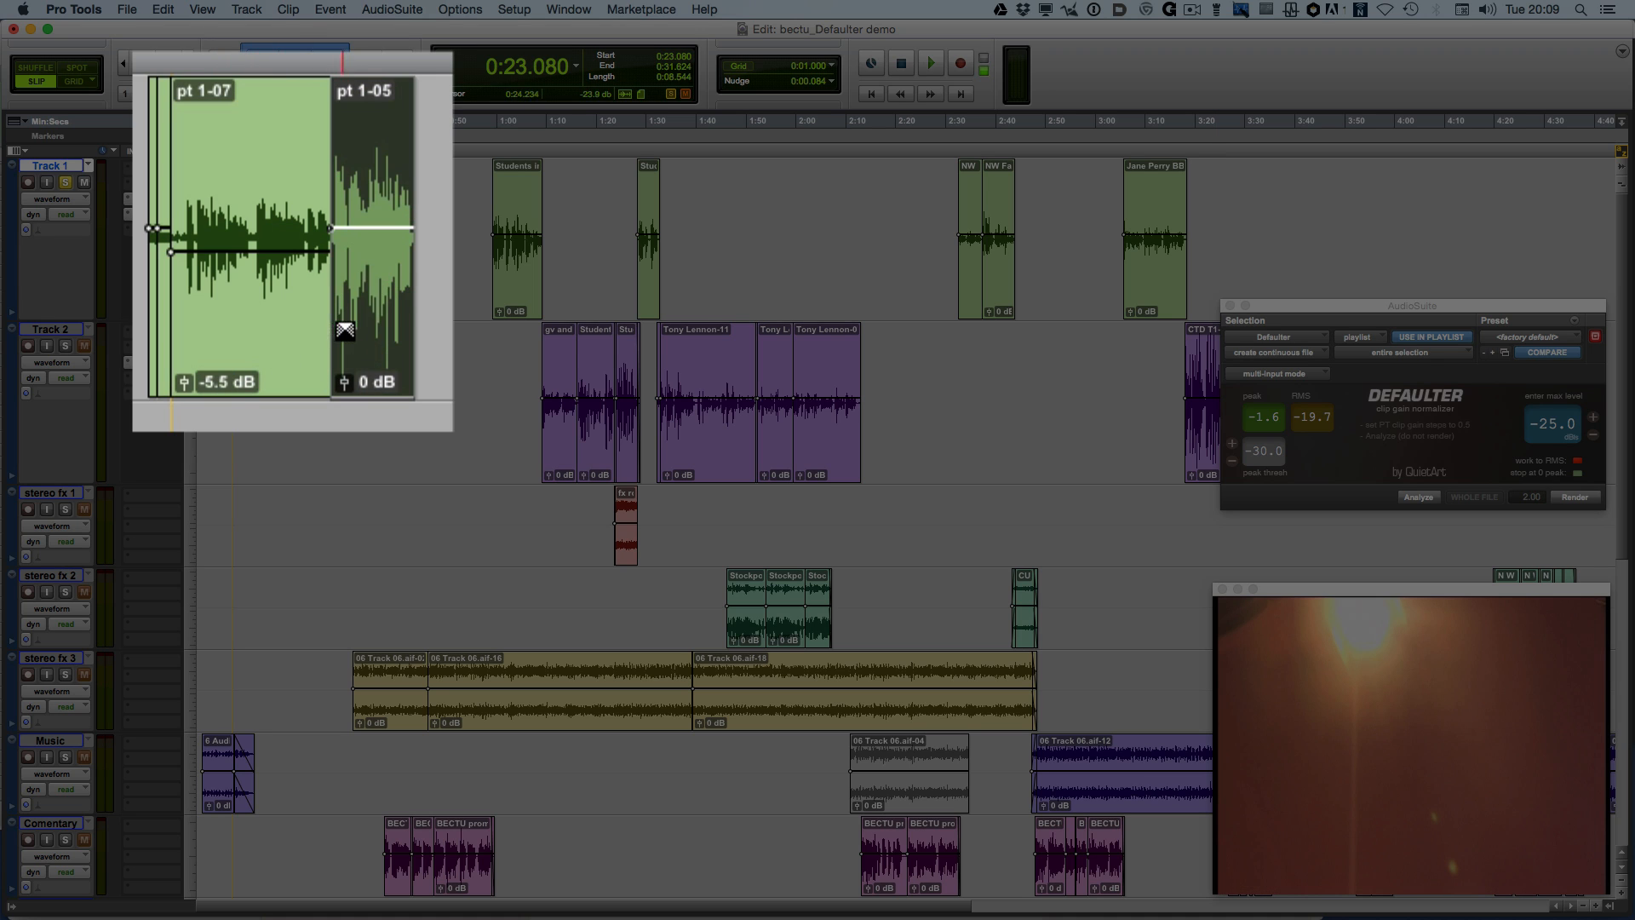
pyautogui.moveTo(354, 334)
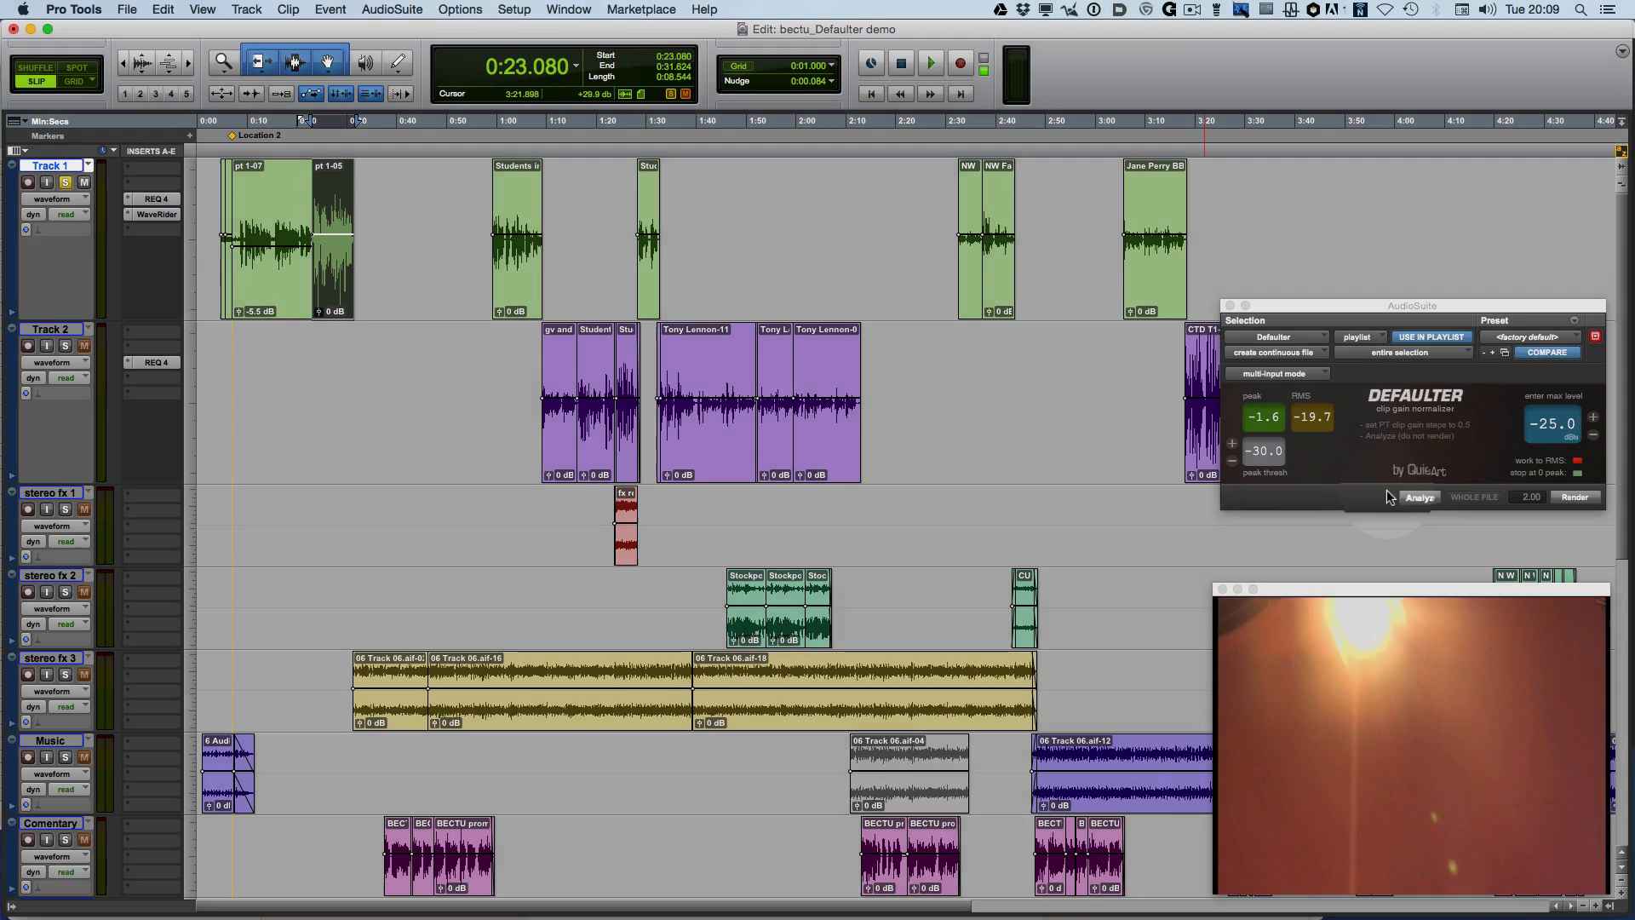
pyautogui.click(1418, 497)
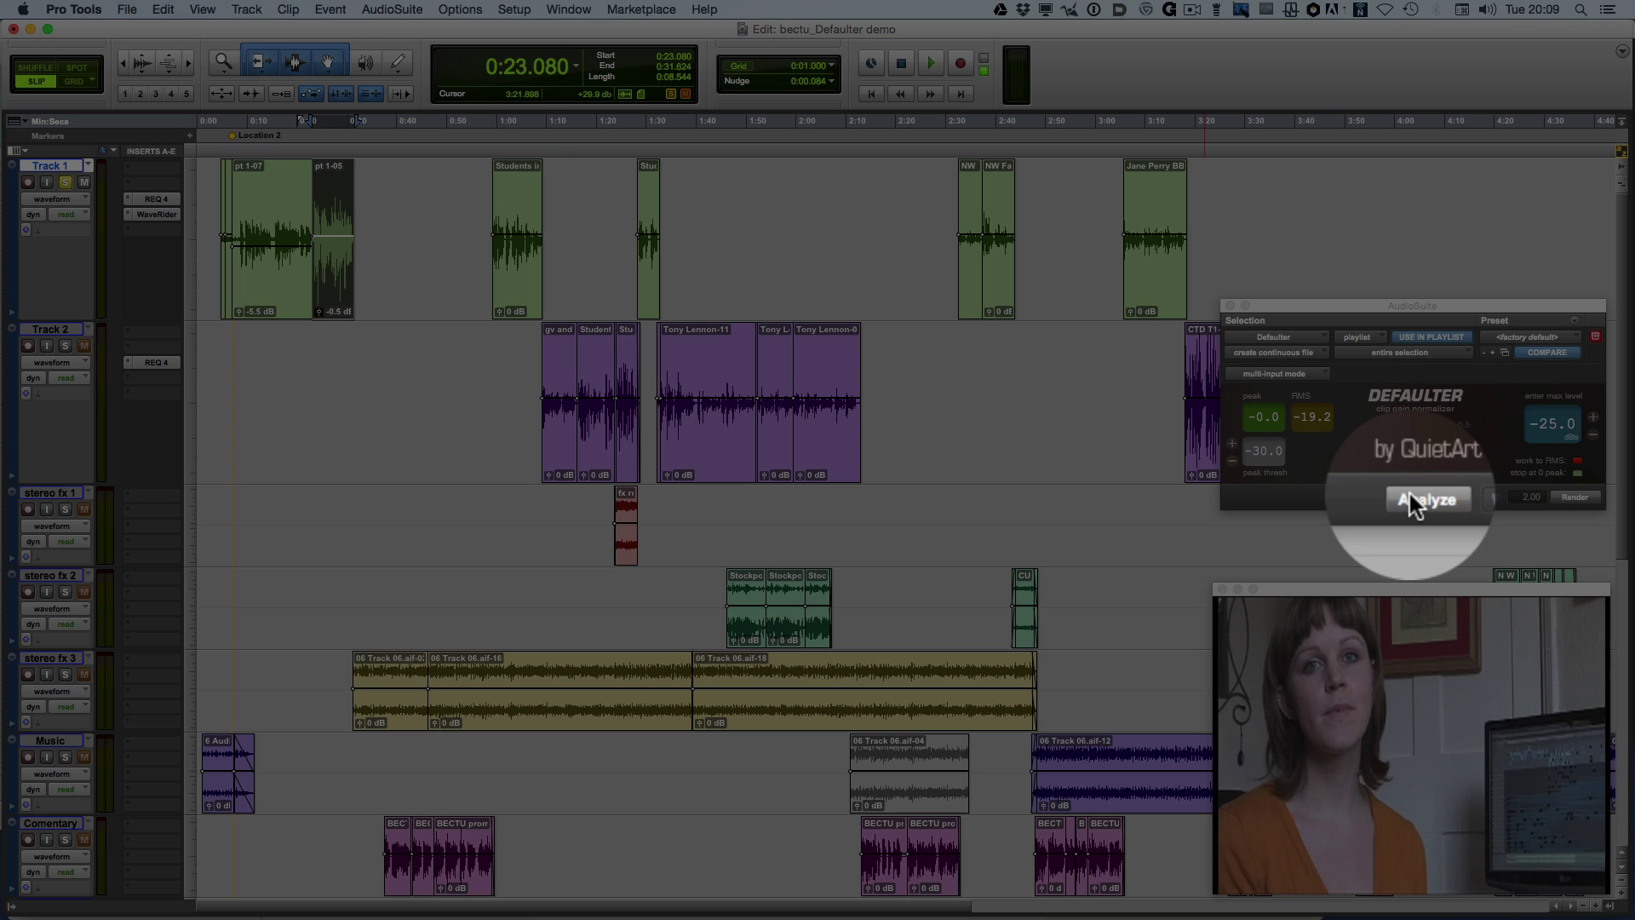
pyautogui.click(1418, 497)
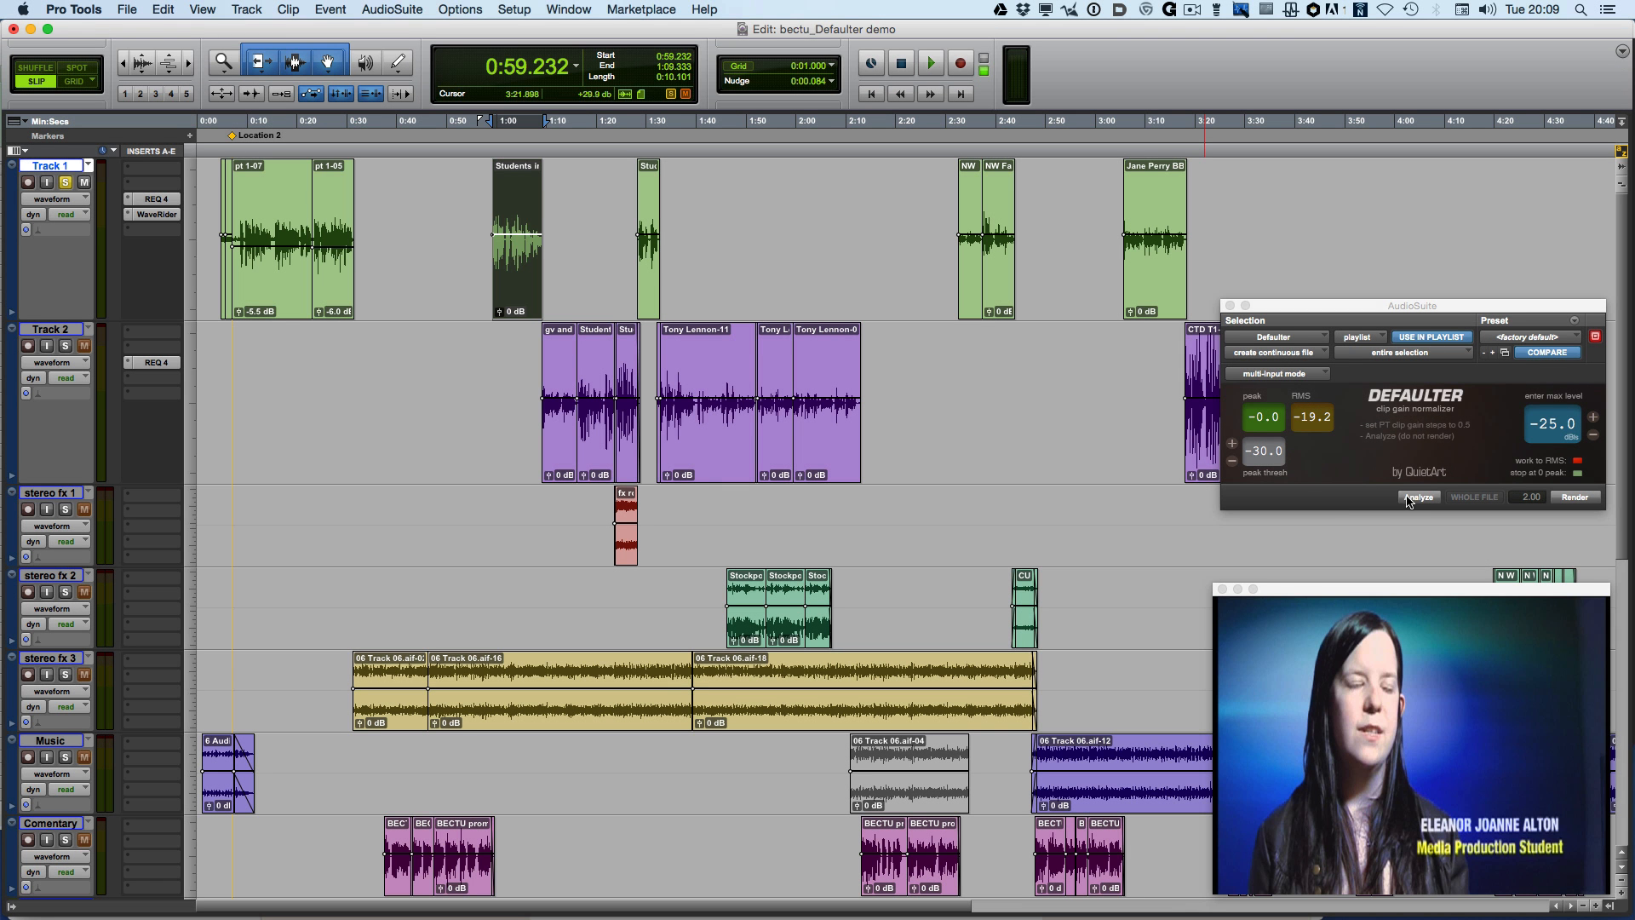
pyautogui.click(1573, 497)
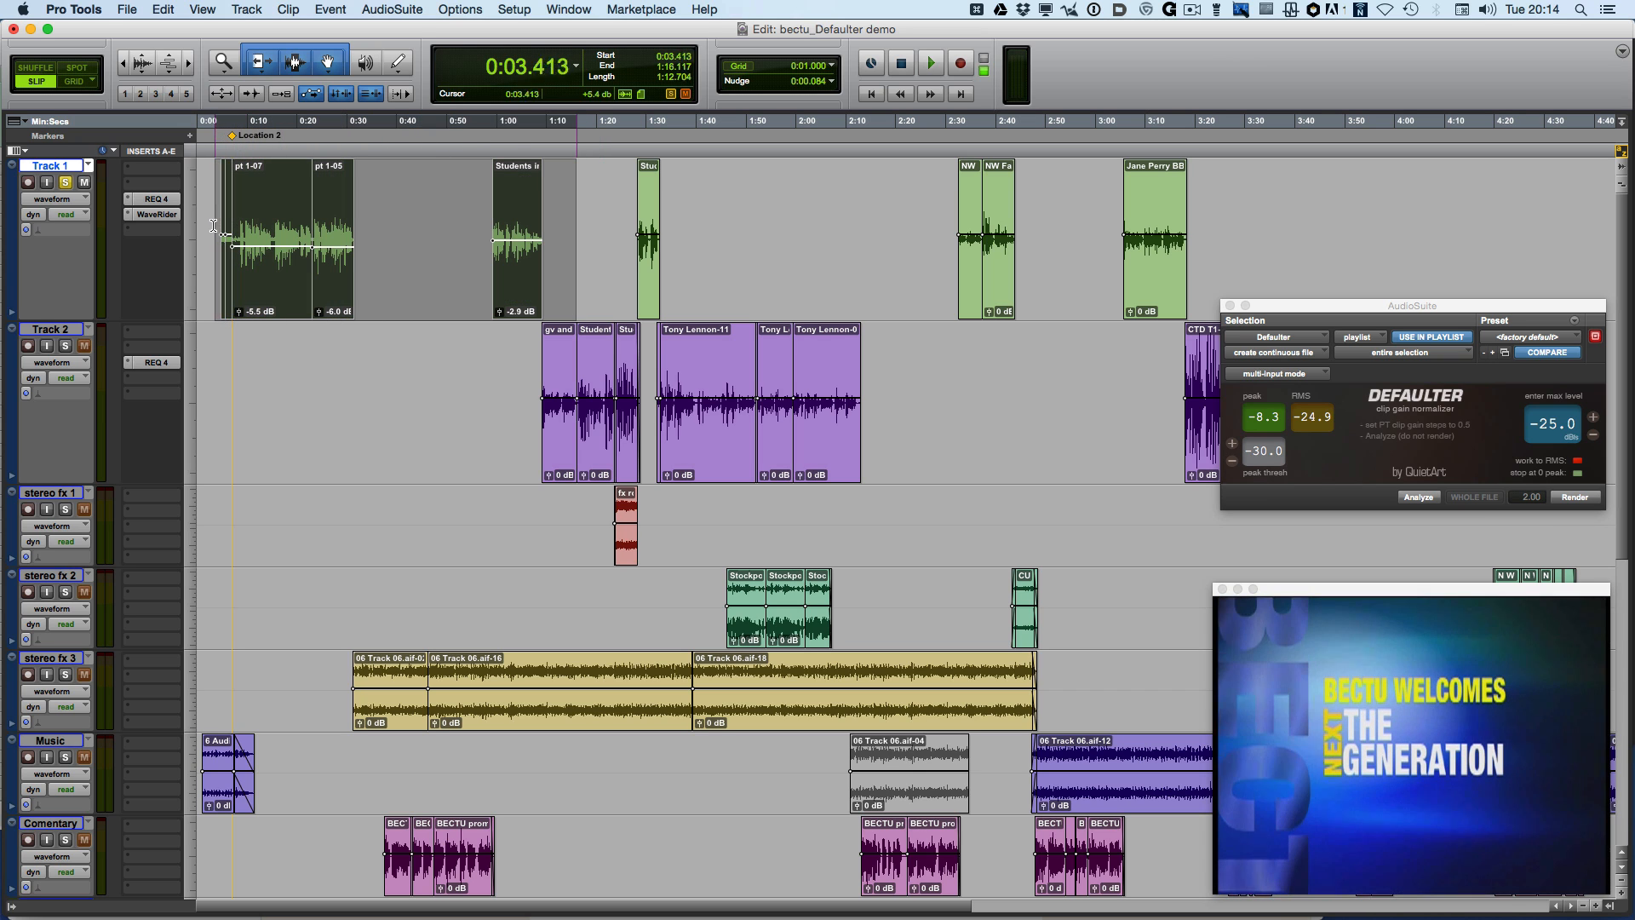
# Step: Clear clip gain, then re-analyze pt 1-07, the next clip and a short NW clip
pyautogui.rightClick(266, 240)
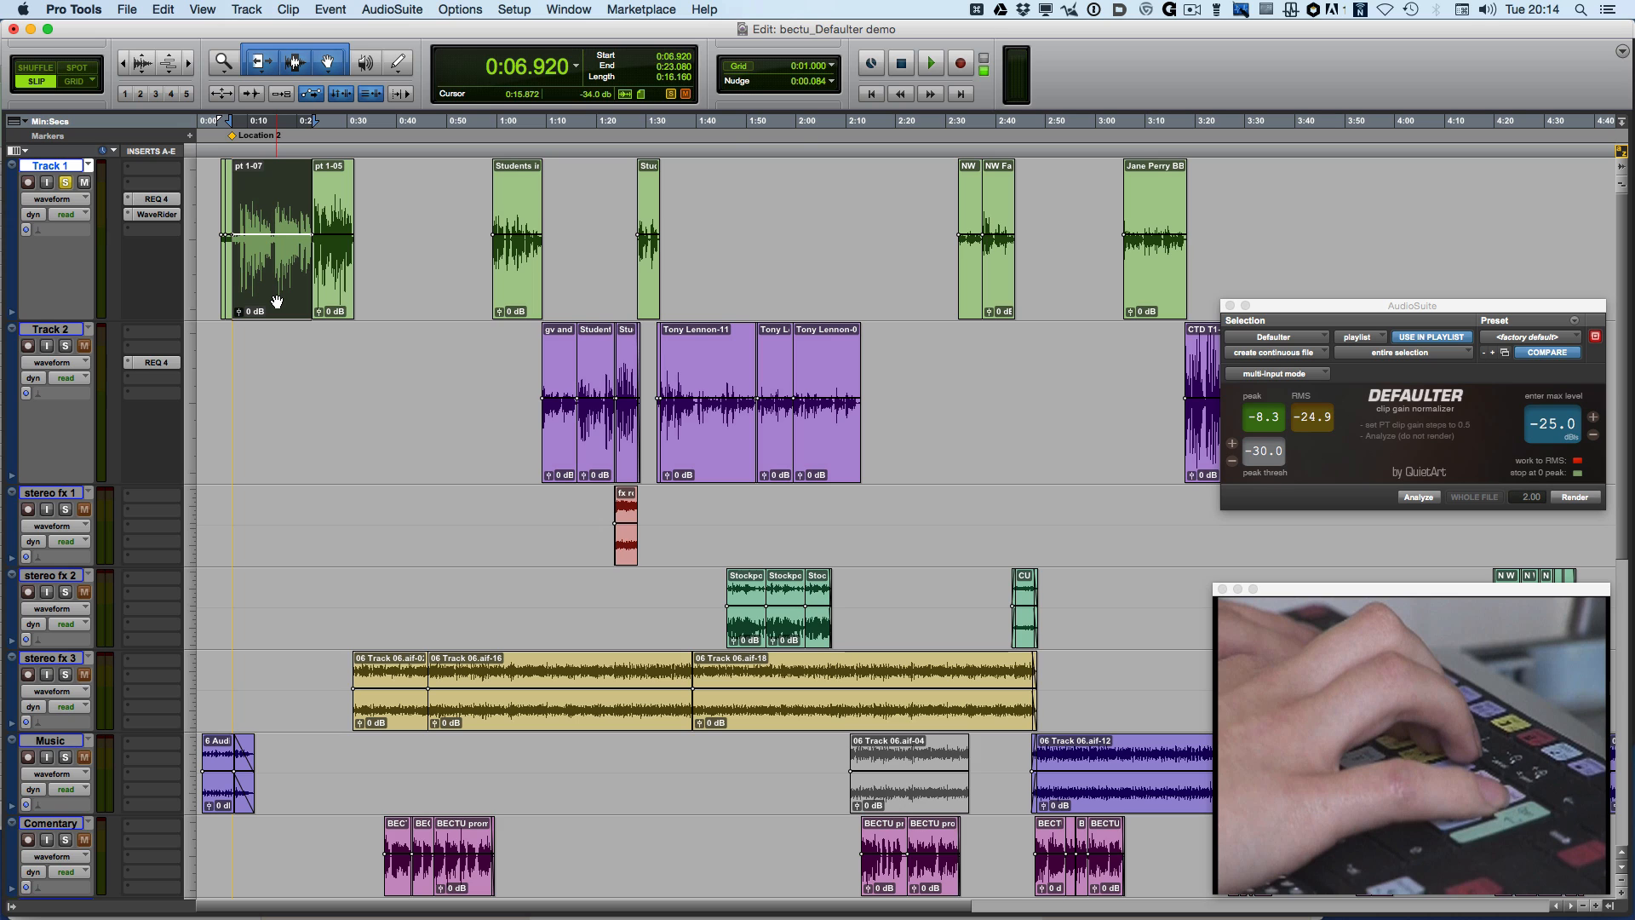
pyautogui.click(1417, 497)
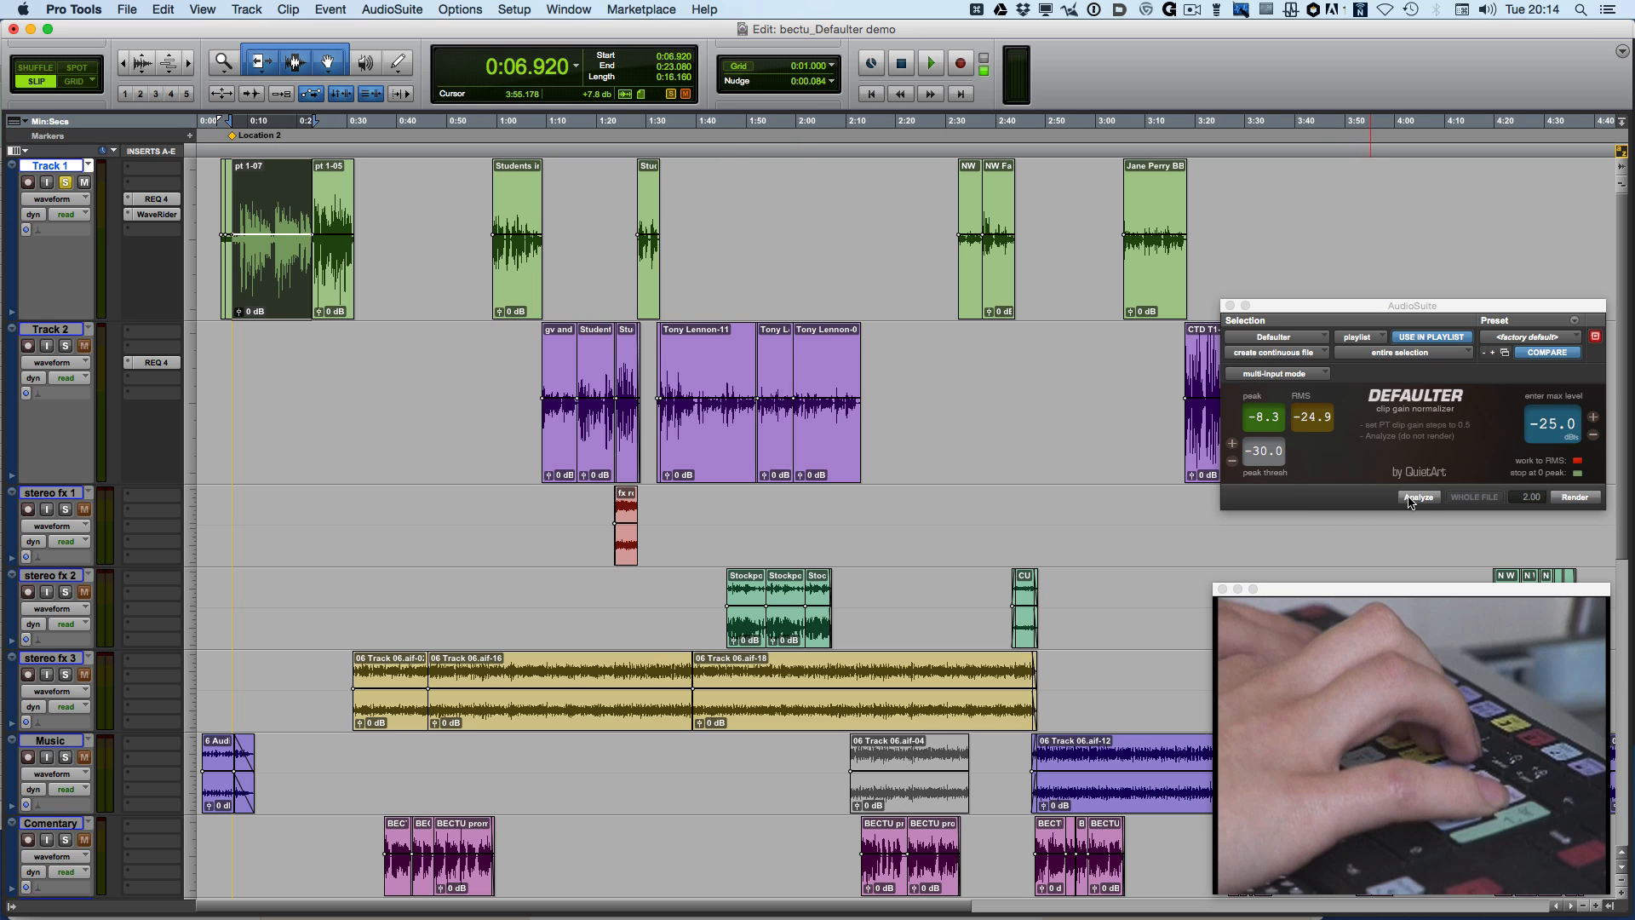
pyautogui.click(1417, 496)
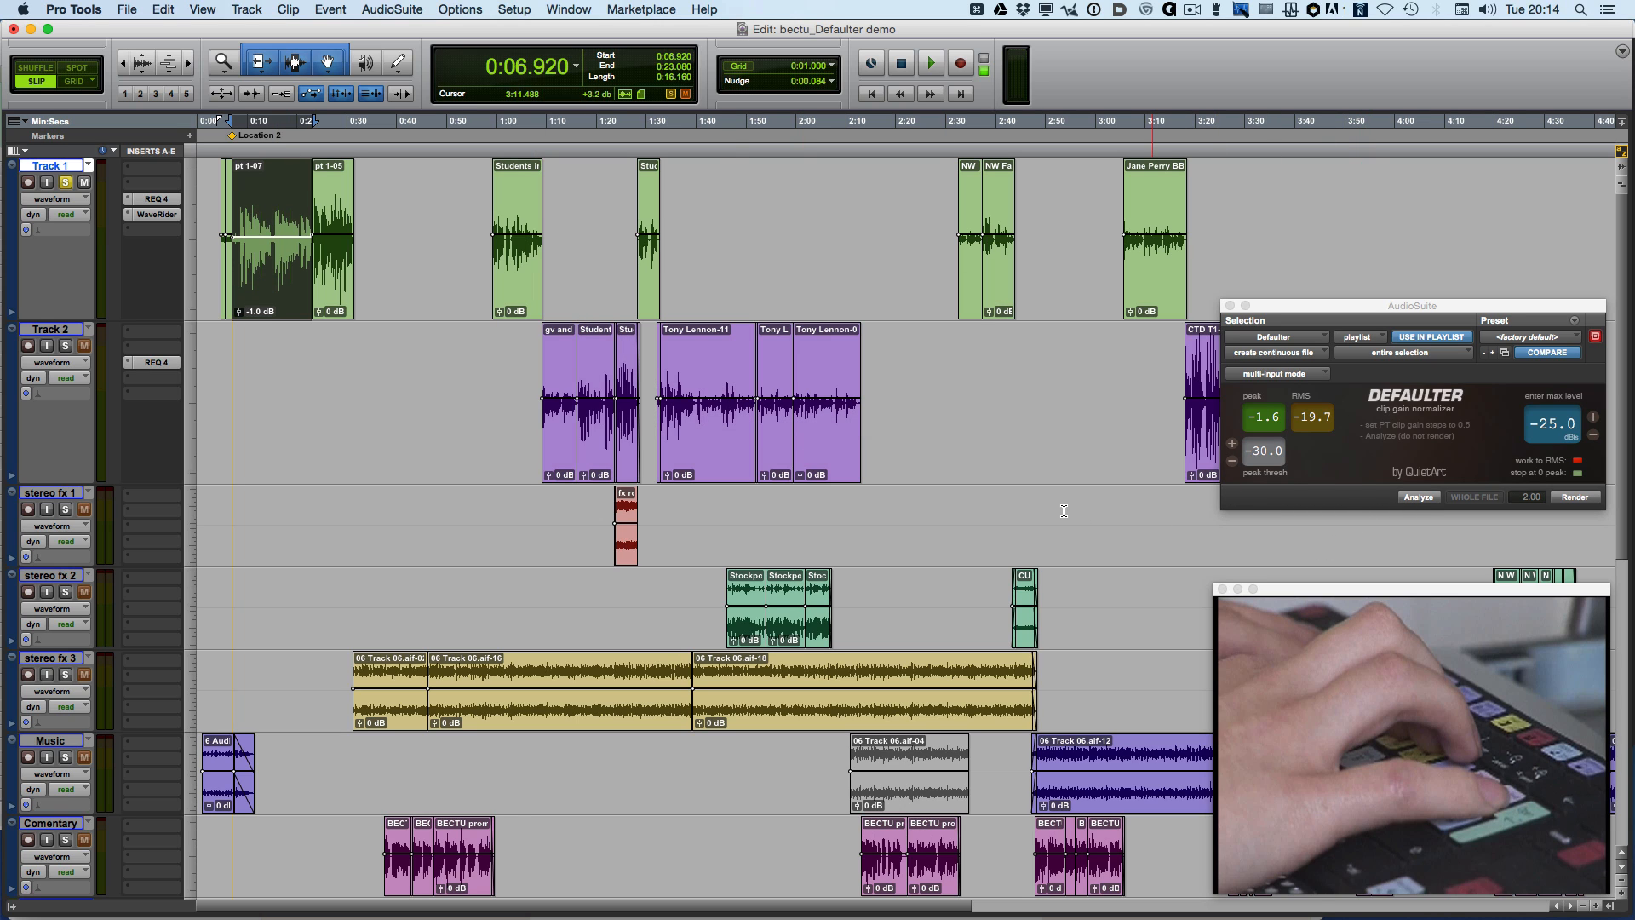
pyautogui.click(1416, 497)
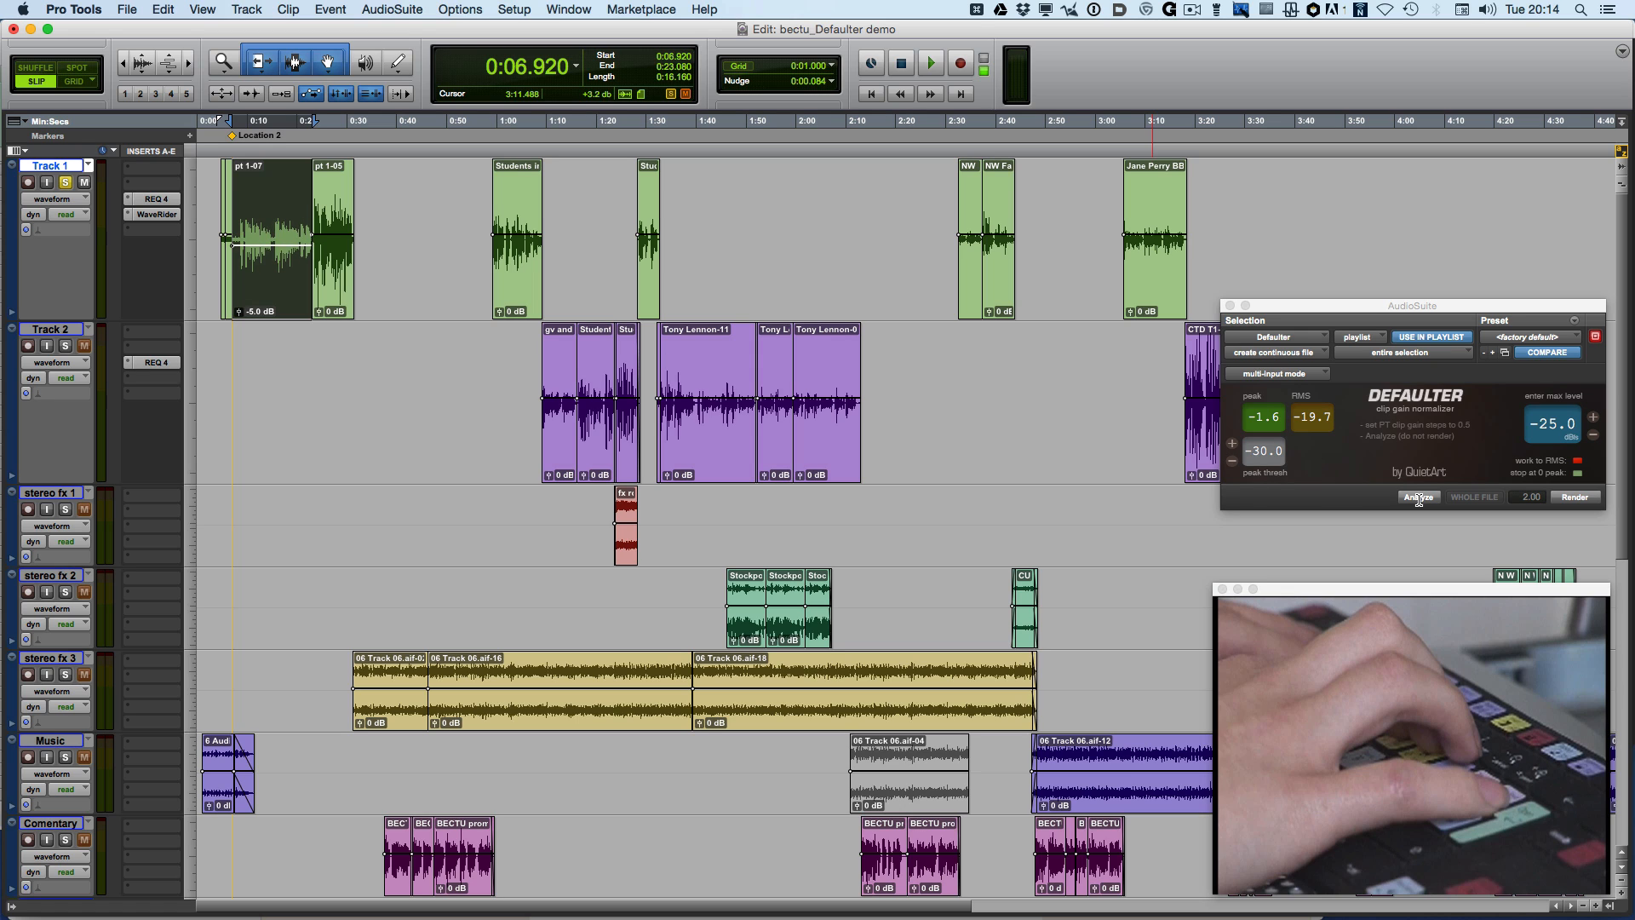
pyautogui.click(1417, 496)
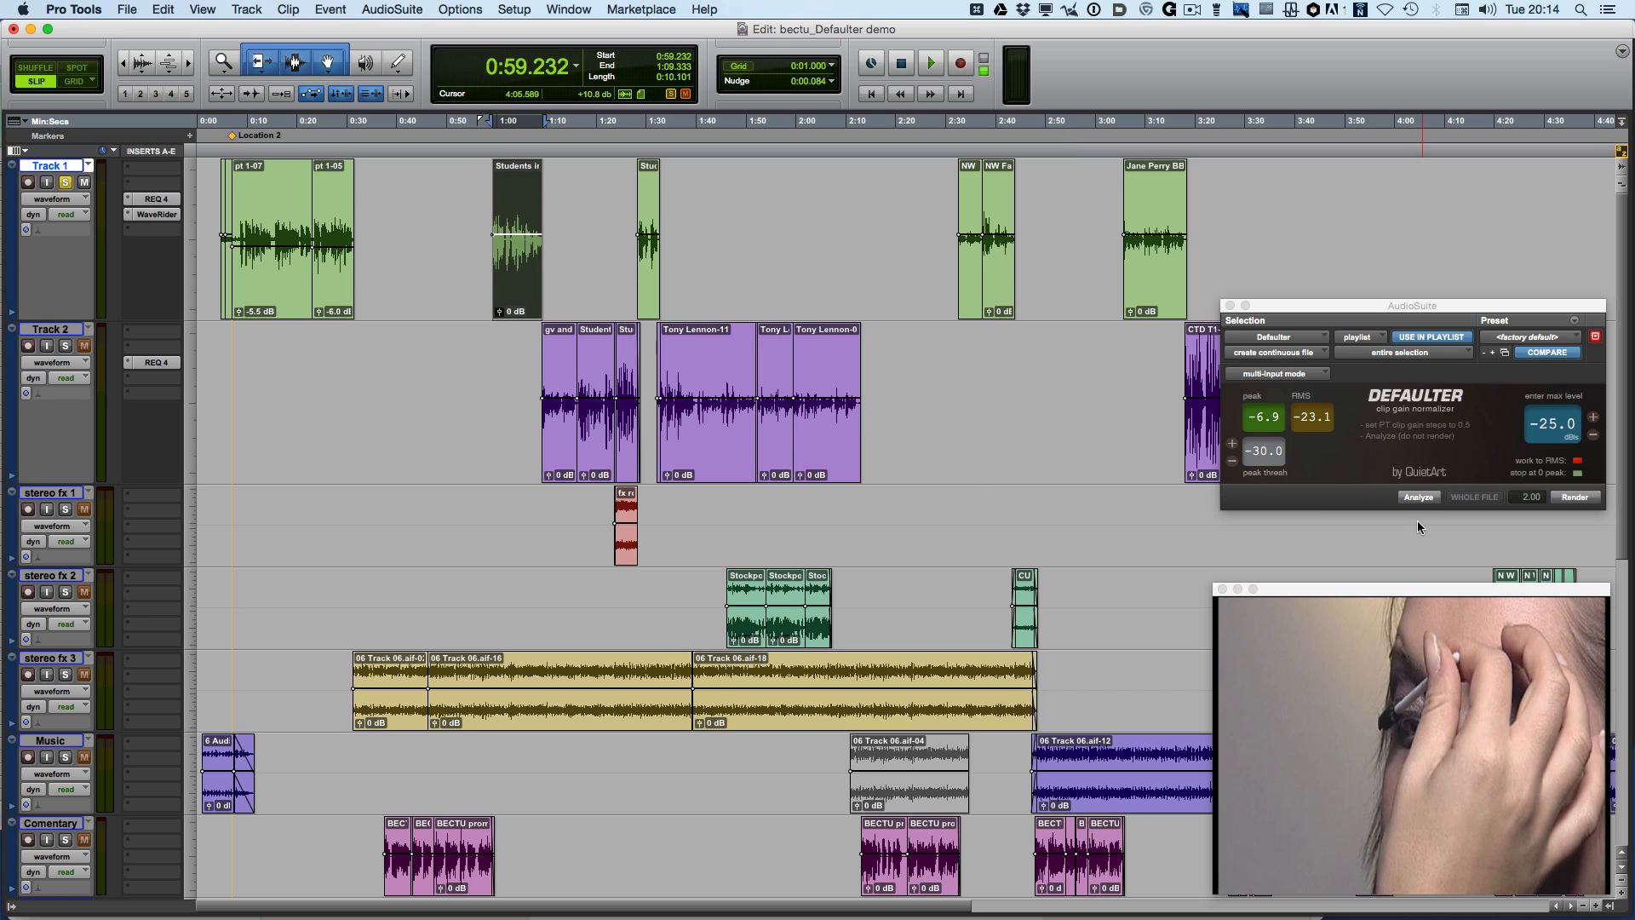
pyautogui.click(1417, 497)
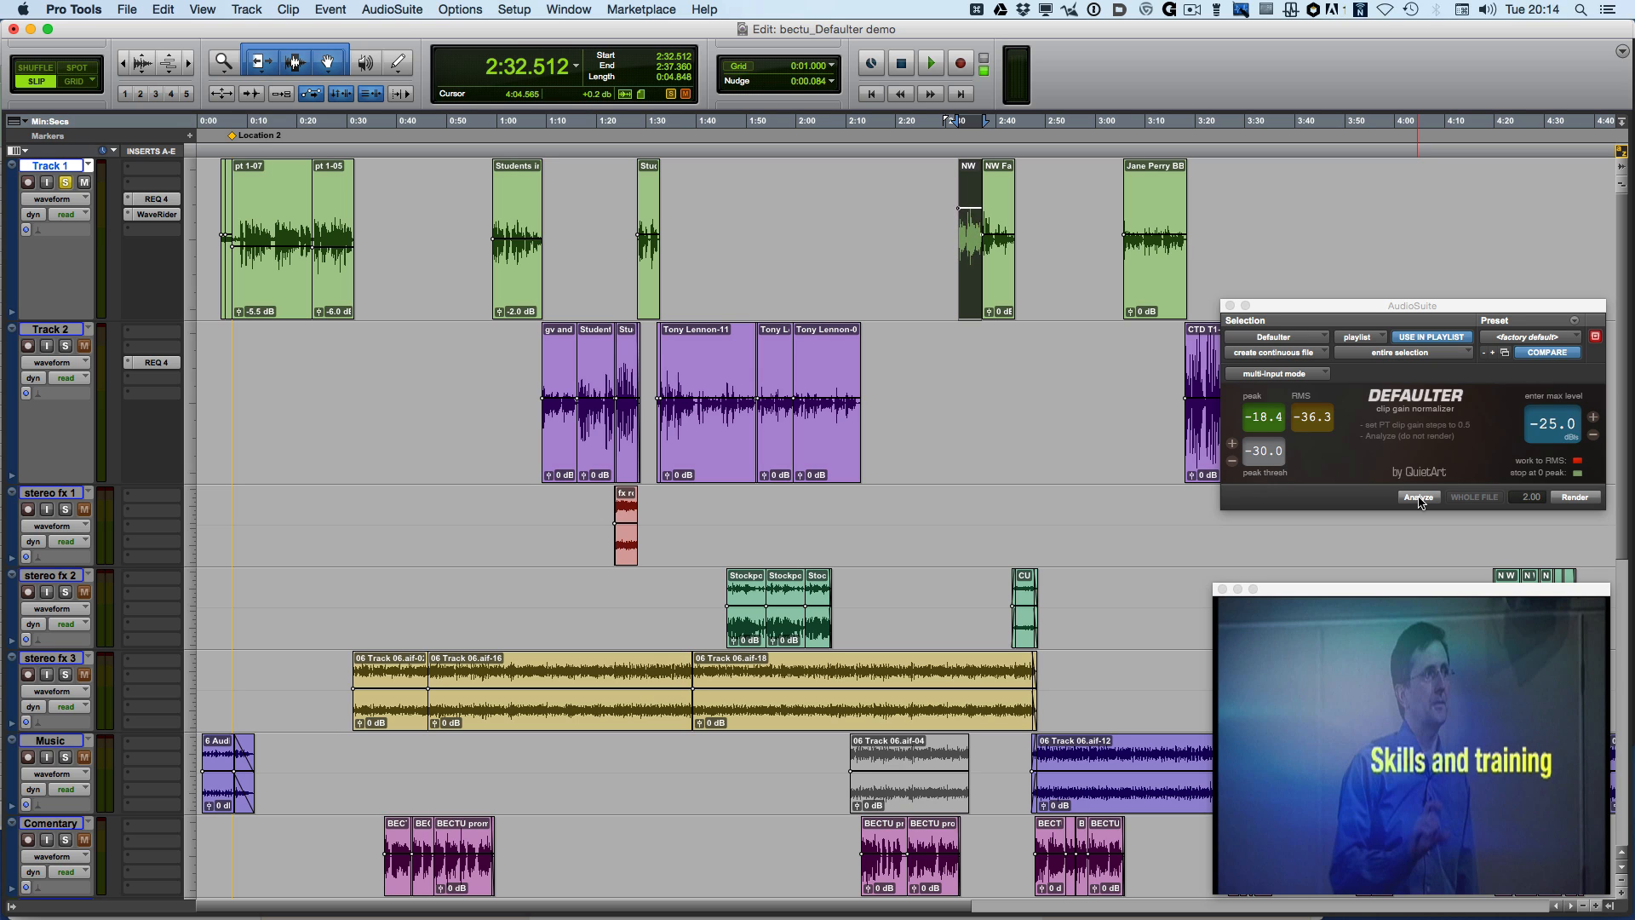
pyautogui.click(1417, 496)
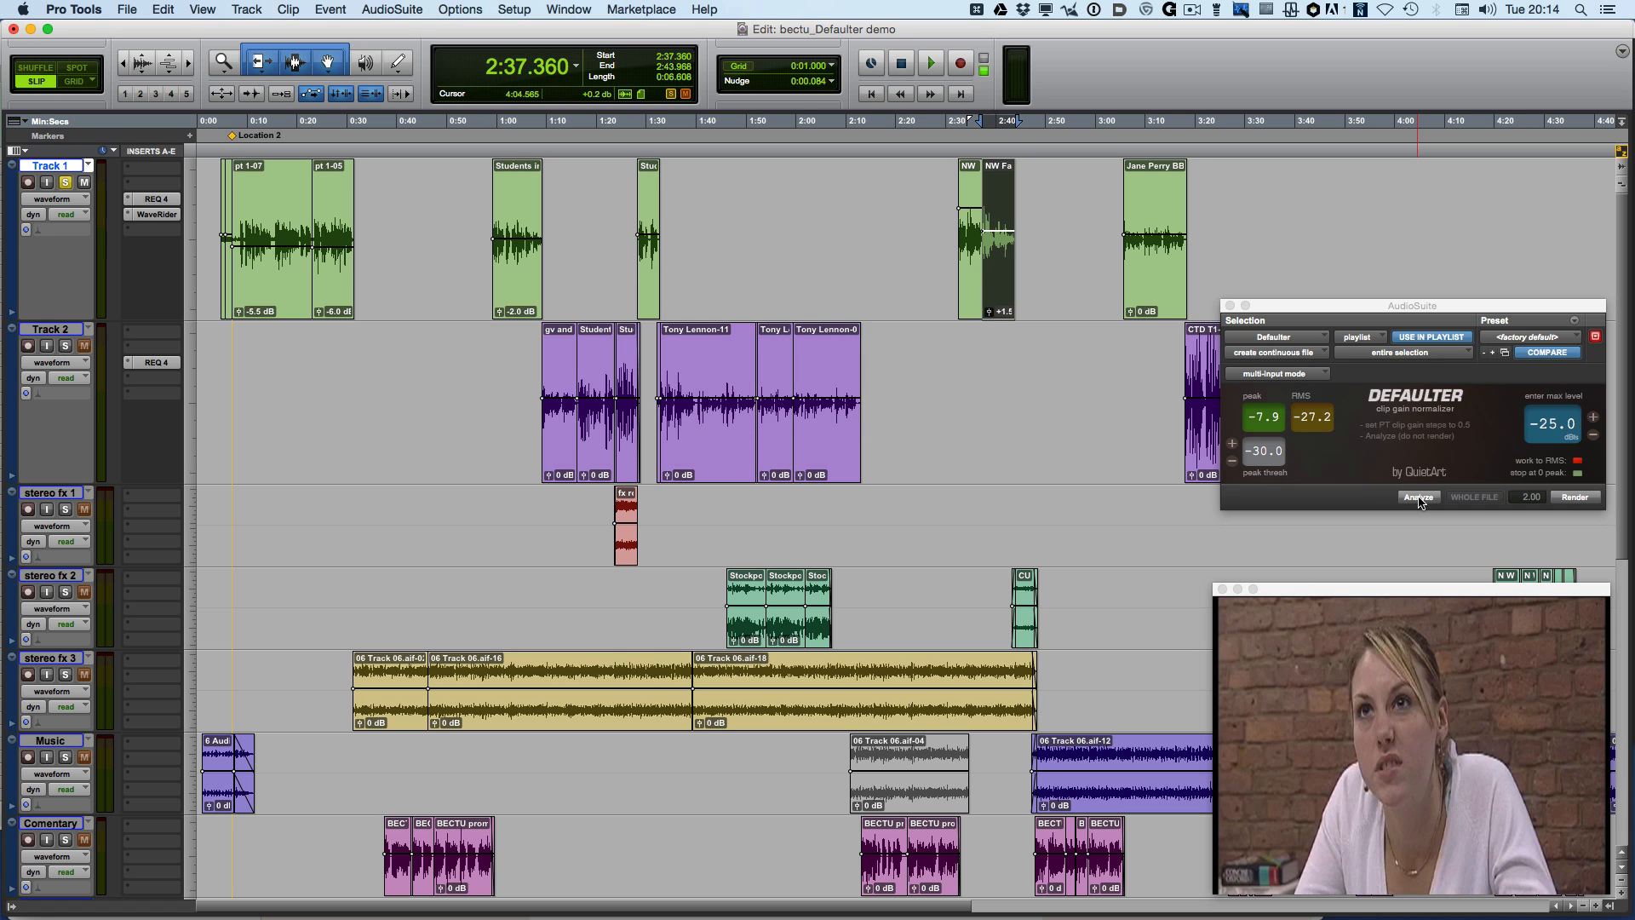